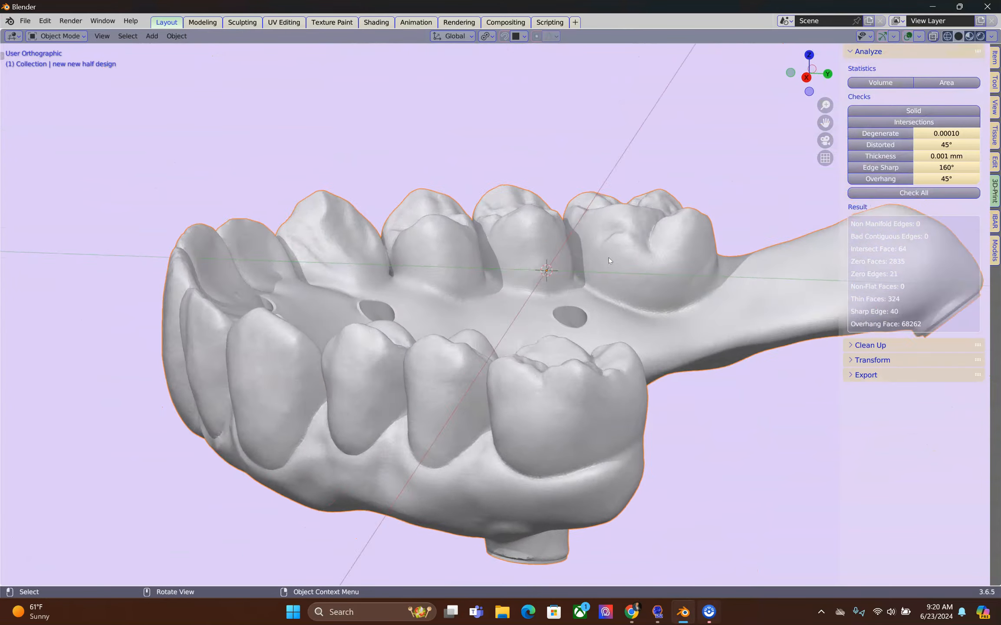
Orbit the hybrid prosthesis and enter Edit Mode to view its dense triangle wireframe
{"action": "left_click_drag", "start_coordinate": [607, 261], "coordinate": [536, 277]}
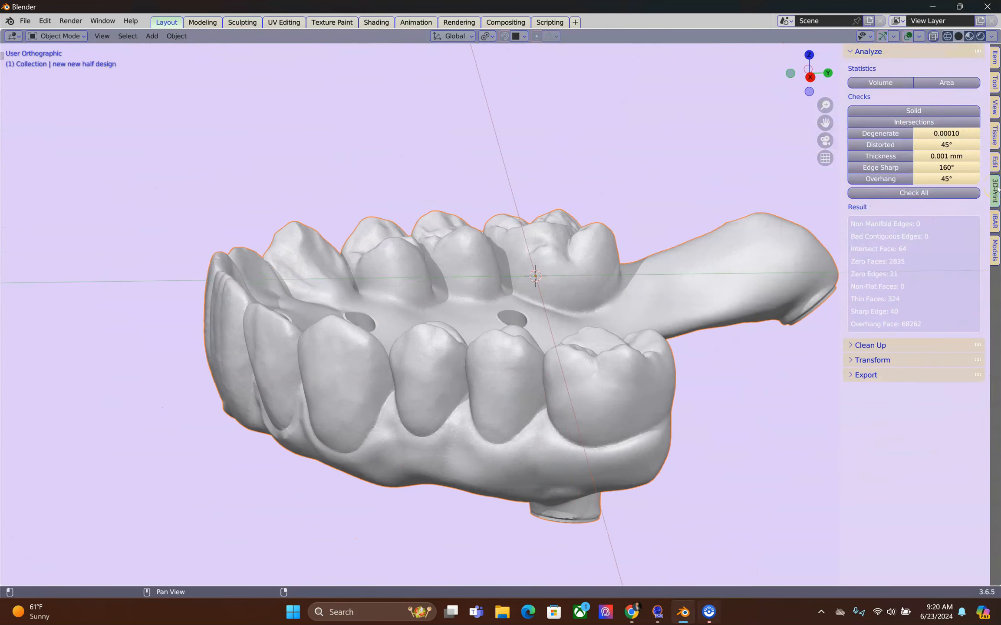
{"action": "key", "text": "Tab"}
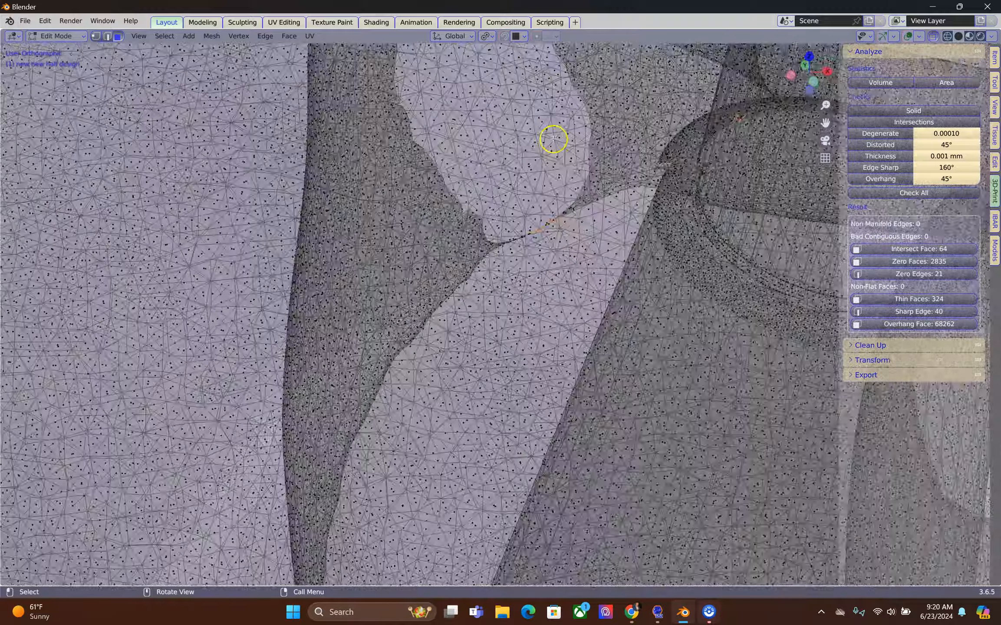
Scroll the sidebar down to bring the Cut, Fill, Patch, Sculpt panel into view
{"action": "scroll", "scroll_direction": "down", "scroll_amount": 3}
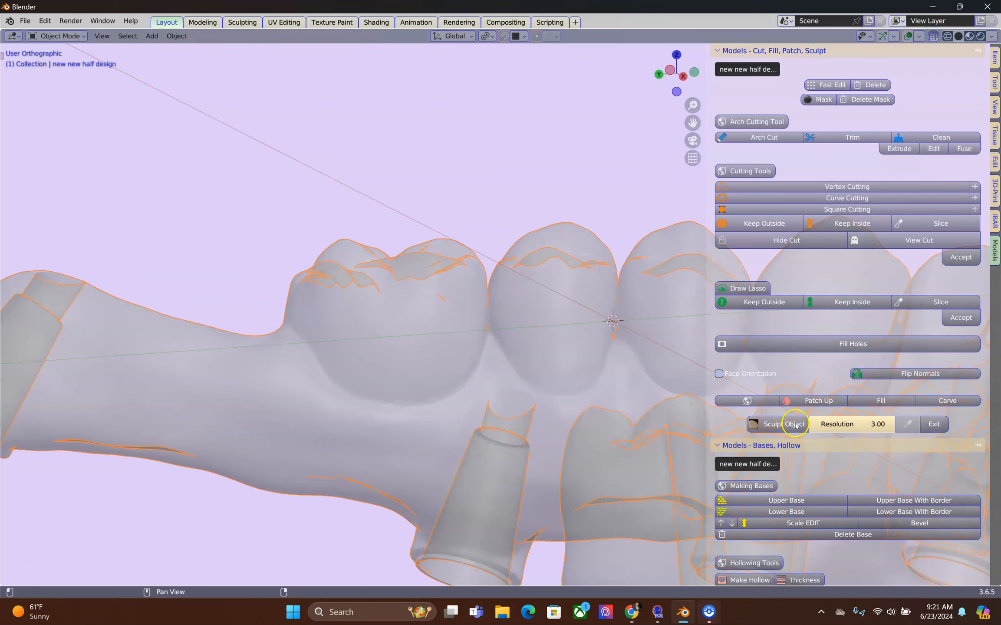
Sculpt the Hybrid, smoothing the tube-tooth junction and the seams between adjacent teeth
{"action": "left_click", "coordinate": [775, 424]}
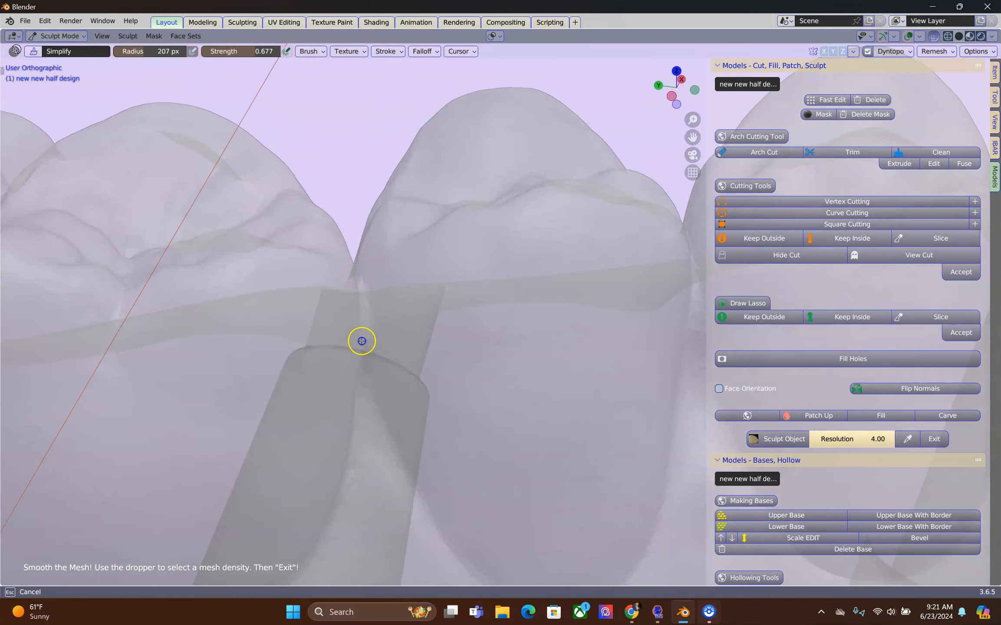
{"action": "left_click_drag", "start_coordinate": [361, 340], "coordinate": [521, 405]}
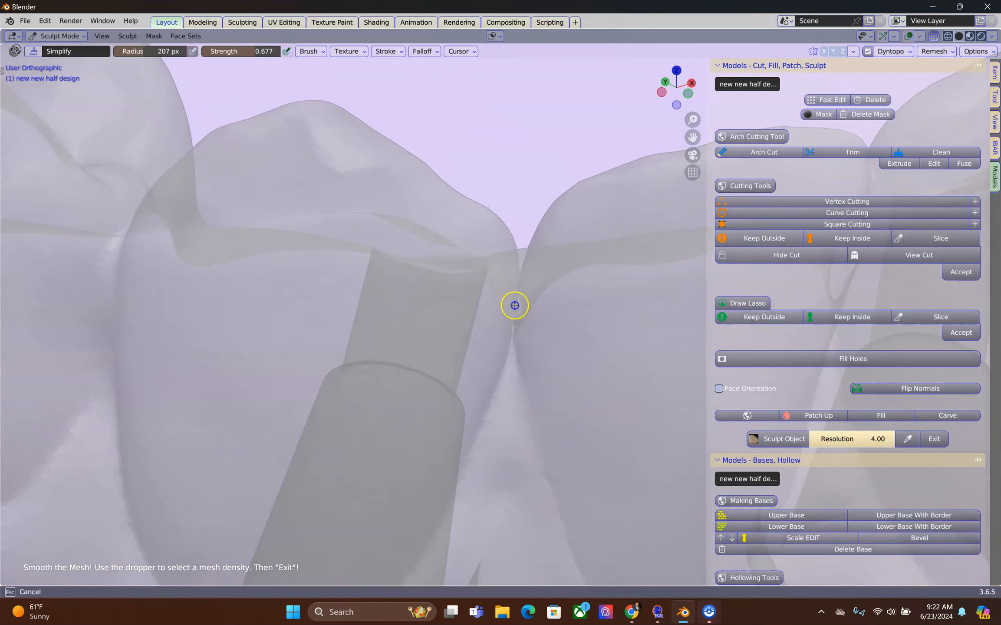
{"action": "left_click_drag", "start_coordinate": [514, 306], "coordinate": [431, 394]}
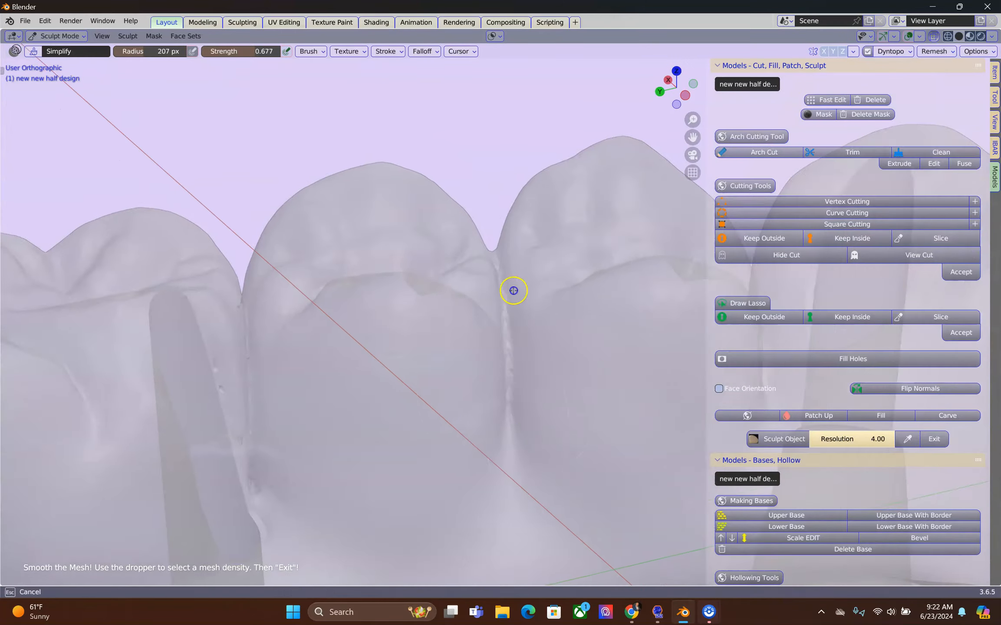
{"action": "left_click_drag", "start_coordinate": [513, 290], "coordinate": [447, 375]}
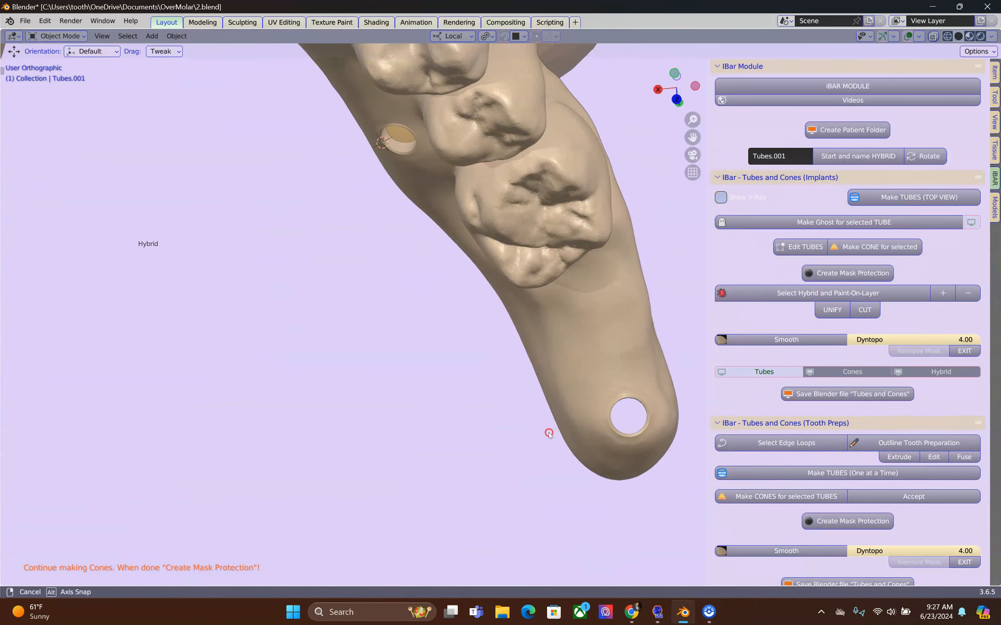
Select and adjust the implant tubes, then orbit below to inspect the cones
{"action": "left_click", "coordinate": [912, 197]}
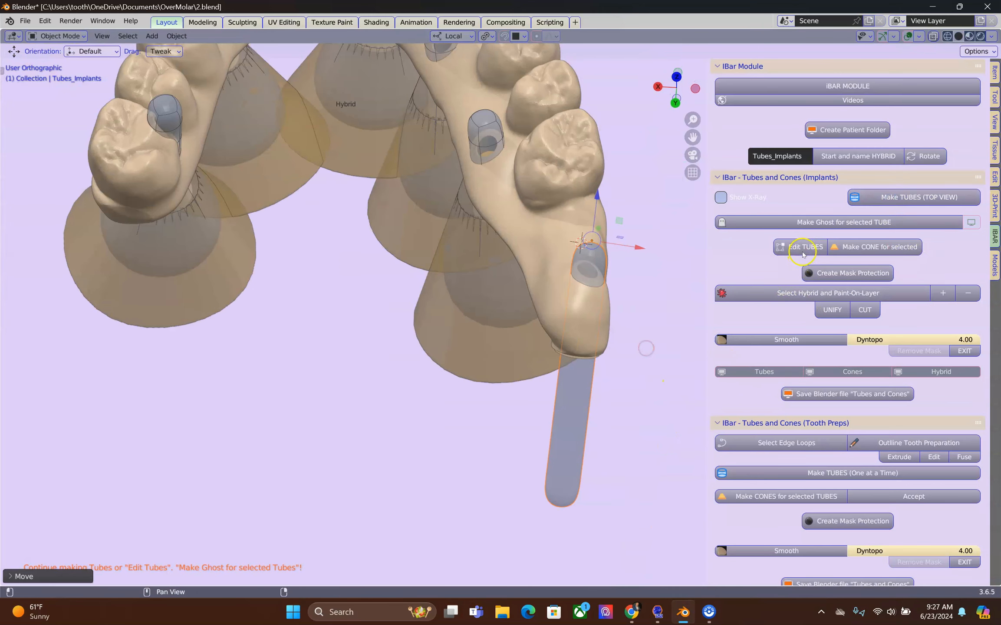
{"action": "left_click", "coordinate": [804, 247]}
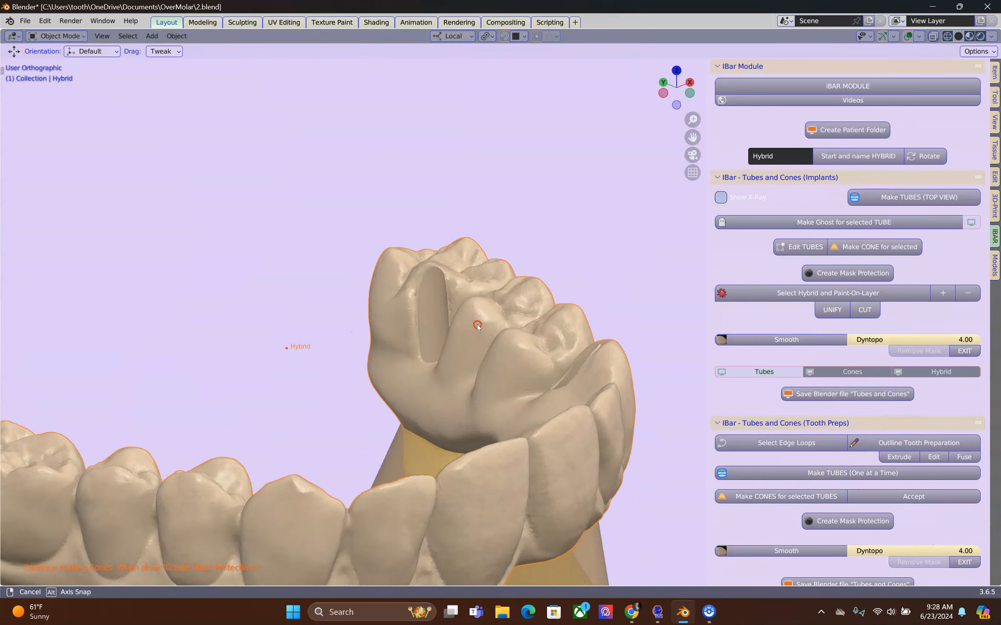
{"action": "left_click_drag", "start_coordinate": [478, 326], "coordinate": [384, 377]}
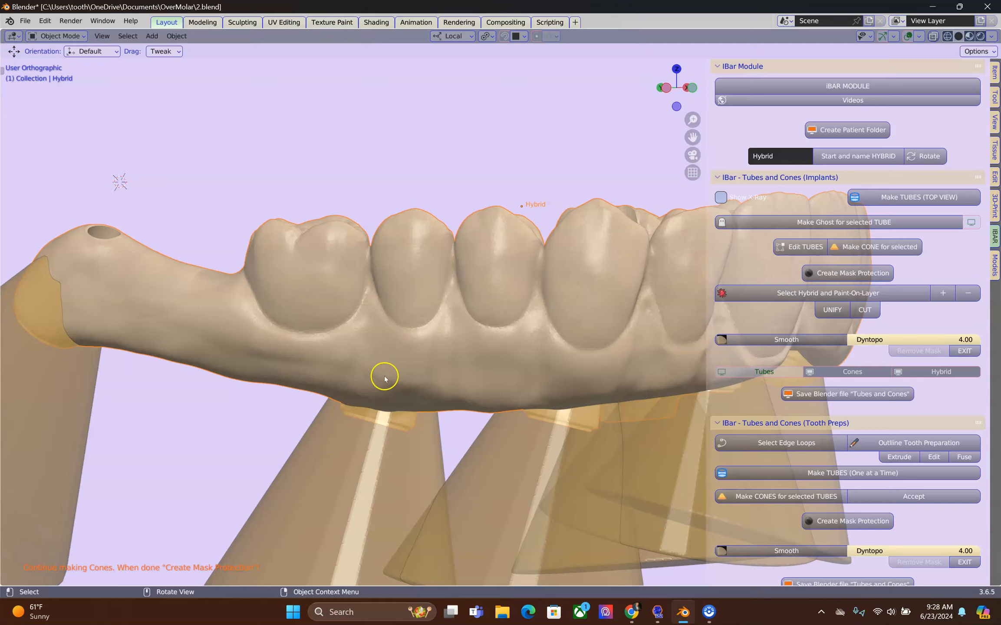
{"action": "left_click_drag", "start_coordinate": [384, 378], "coordinate": [242, 319]}
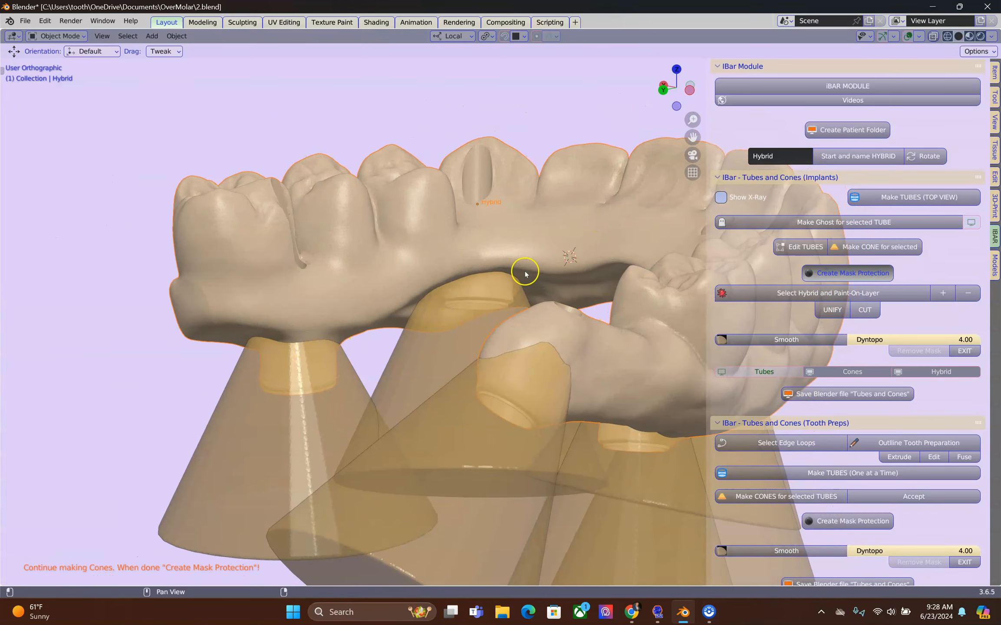
{"action": "mouse_move", "coordinate": [433, 312]}
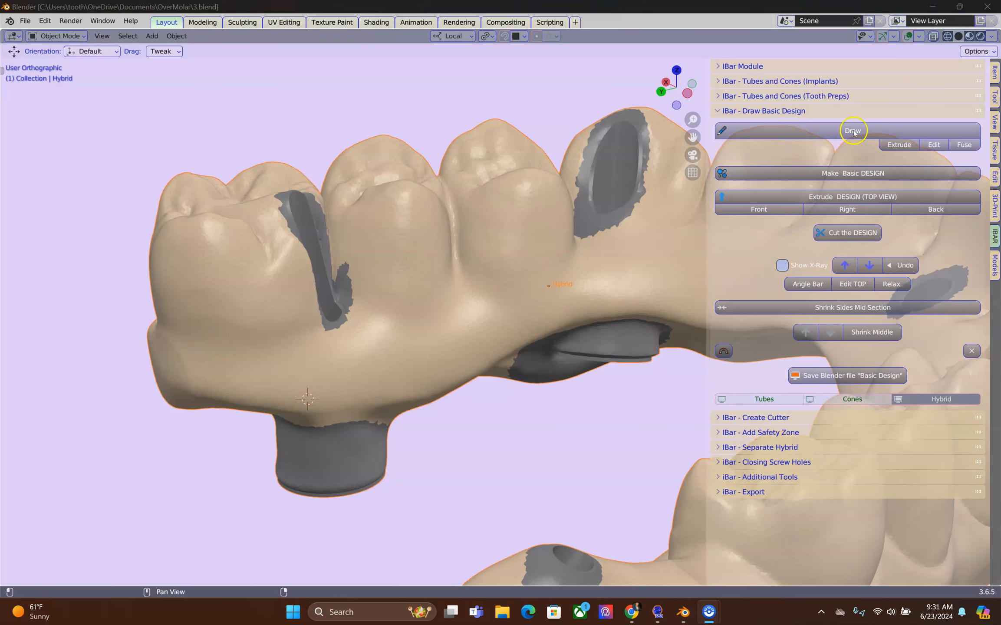
Draw the bar outline along the Hybrid arch, extending a curved segment up the sidewall
{"action": "left_click", "coordinate": [853, 130]}
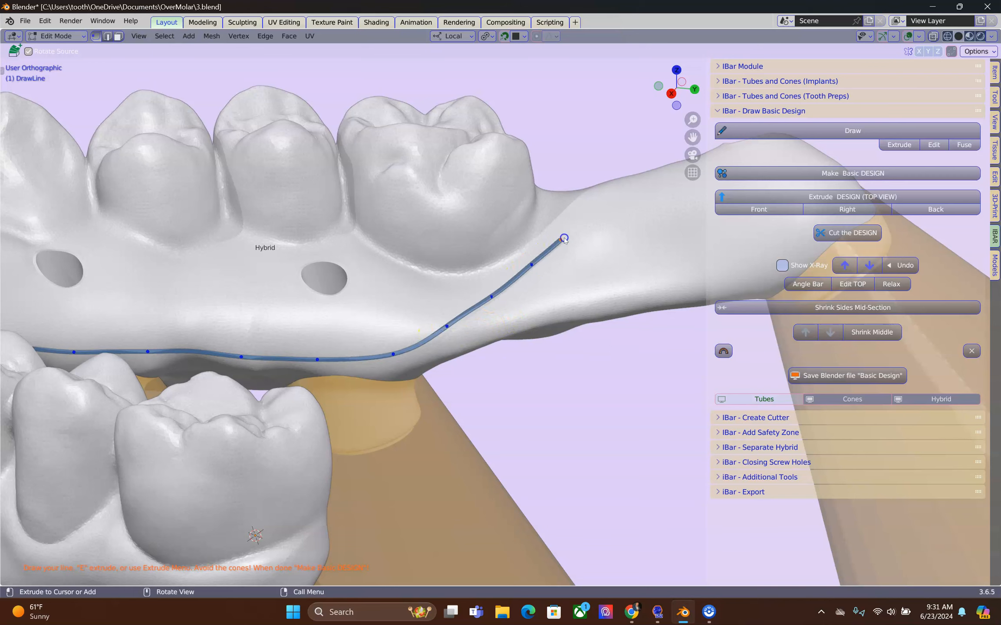
{"action": "left_click_drag", "start_coordinate": [564, 238], "coordinate": [598, 174]}
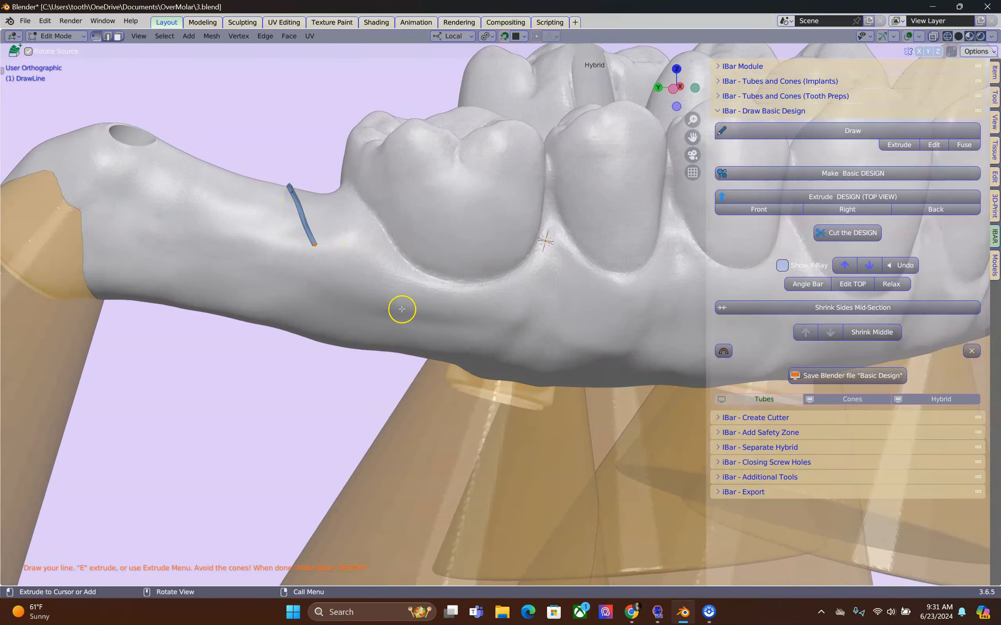
{"action": "mouse_move", "coordinate": [345, 274]}
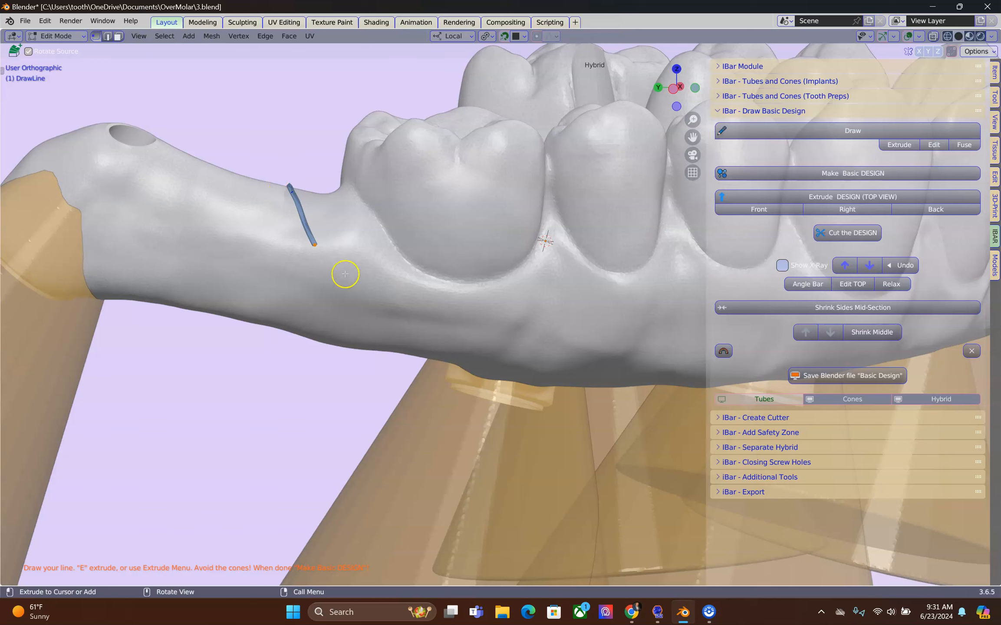
{"action": "mouse_move", "coordinate": [276, 289]}
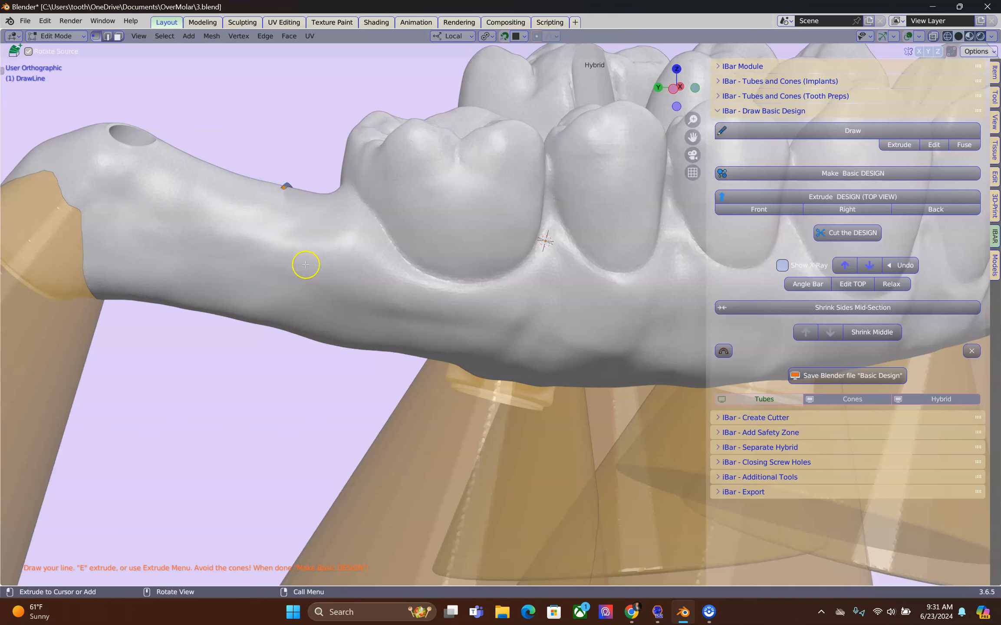
{"action": "left_click_drag", "start_coordinate": [288, 187], "coordinate": [343, 286]}
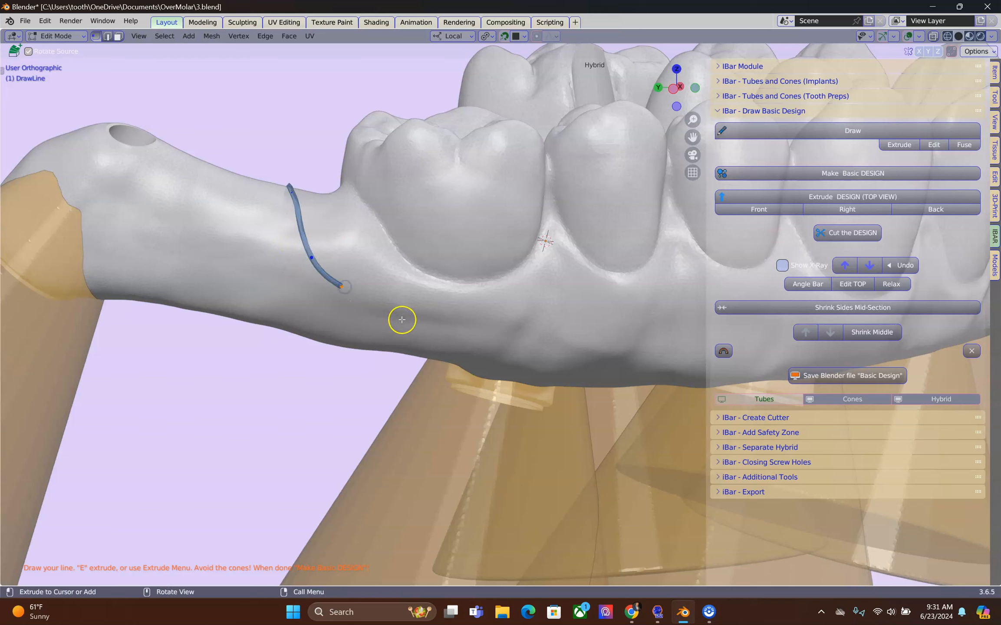
{"action": "left_click_drag", "start_coordinate": [343, 305], "coordinate": [412, 330]}
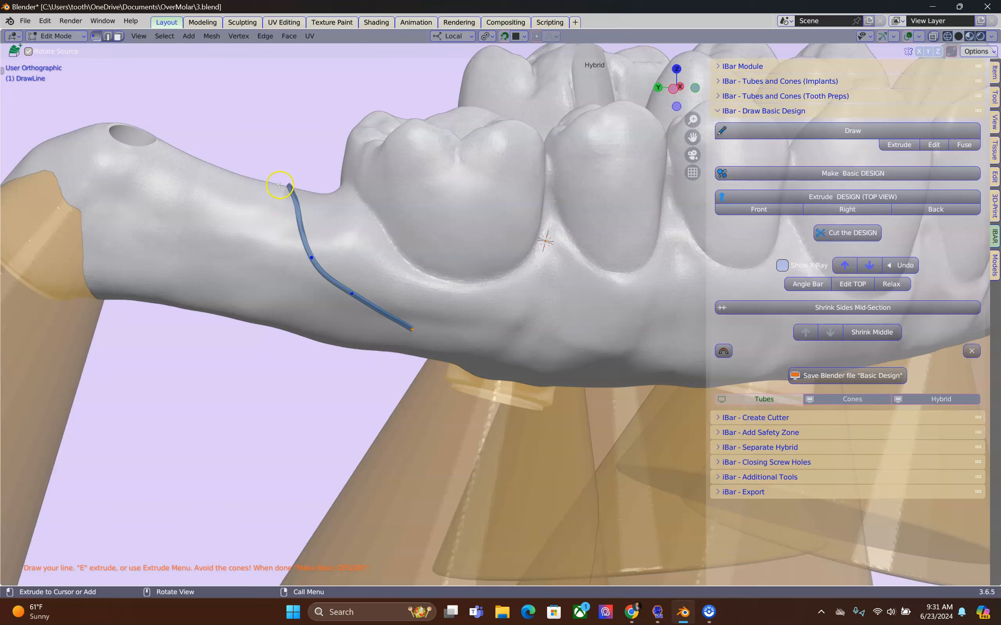
{"action": "mouse_move", "coordinate": [281, 344]}
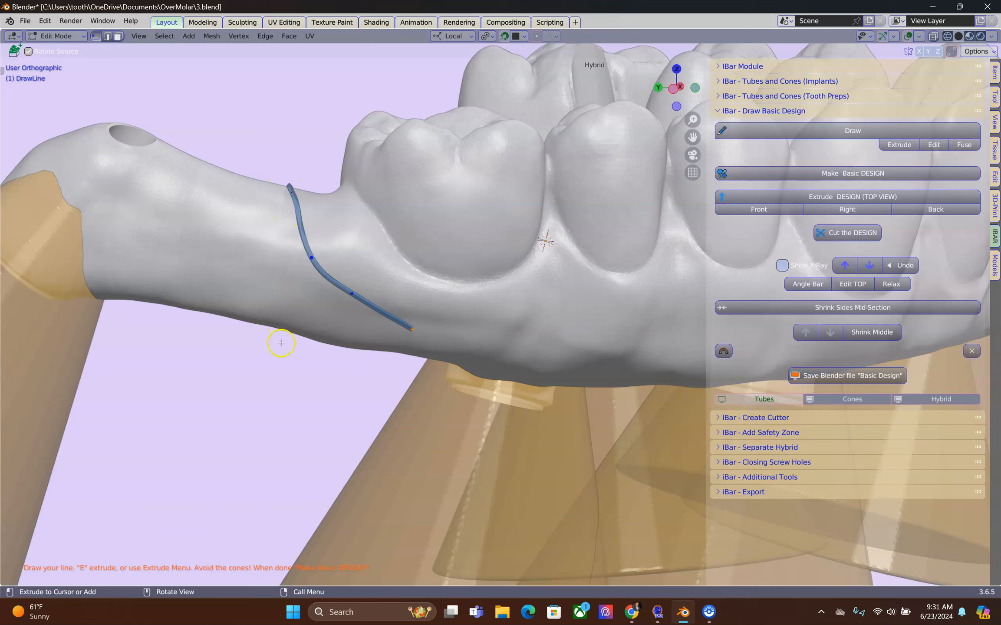
{"action": "mouse_move", "coordinate": [295, 215]}
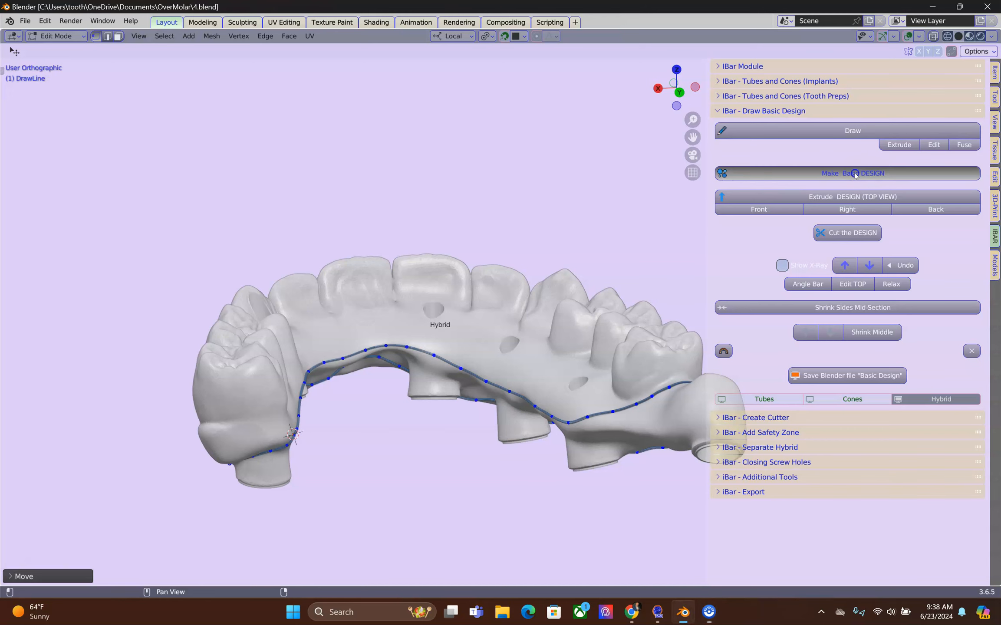
Convert the traced outline into the translucent basic bar design with Make Basic DESIGN
{"action": "left_click", "coordinate": [852, 173]}
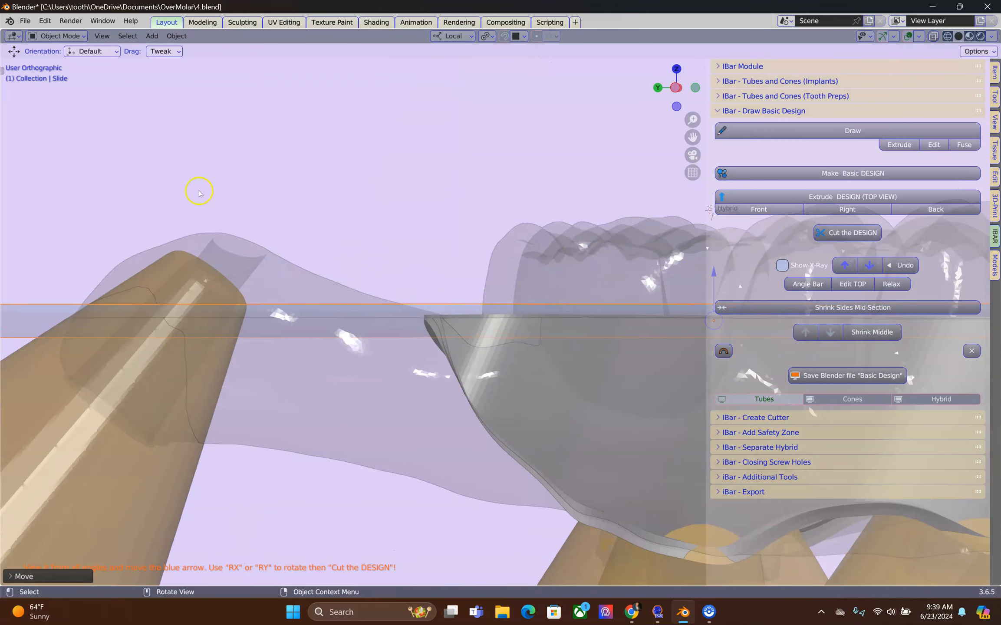
With the Annotate tool, draw a circle at the hybrid edge and an upward arrow
{"action": "left_click", "coordinate": [16, 196]}
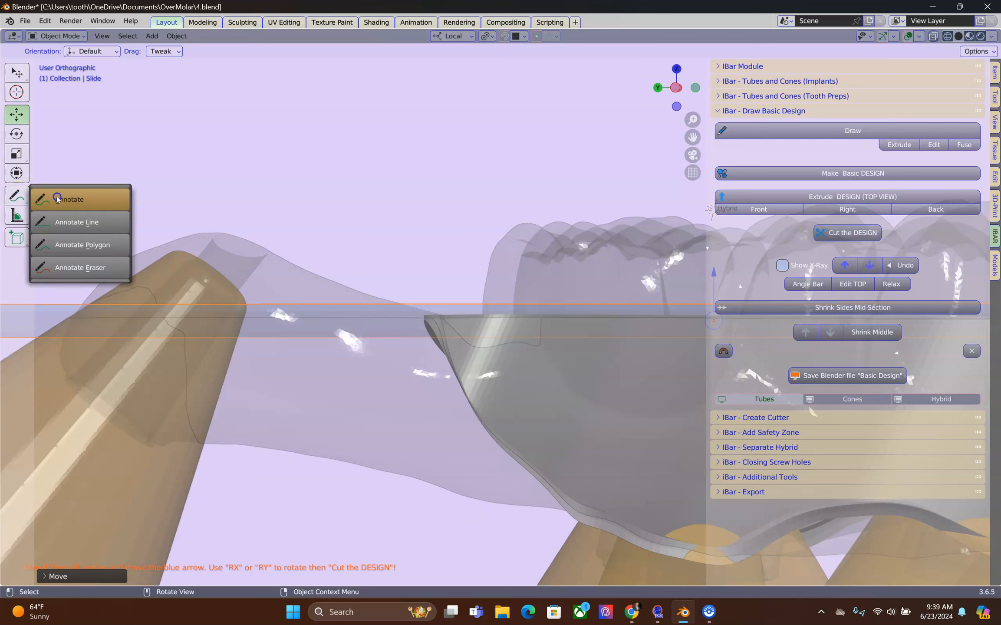
{"action": "left_click", "coordinate": [70, 199]}
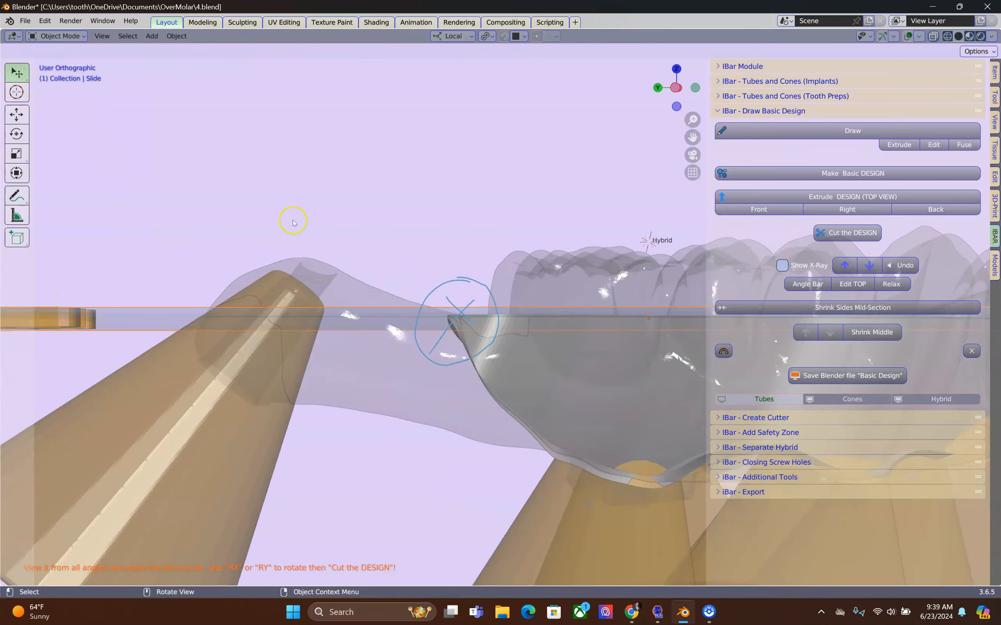
{"action": "left_click", "coordinate": [17, 114]}
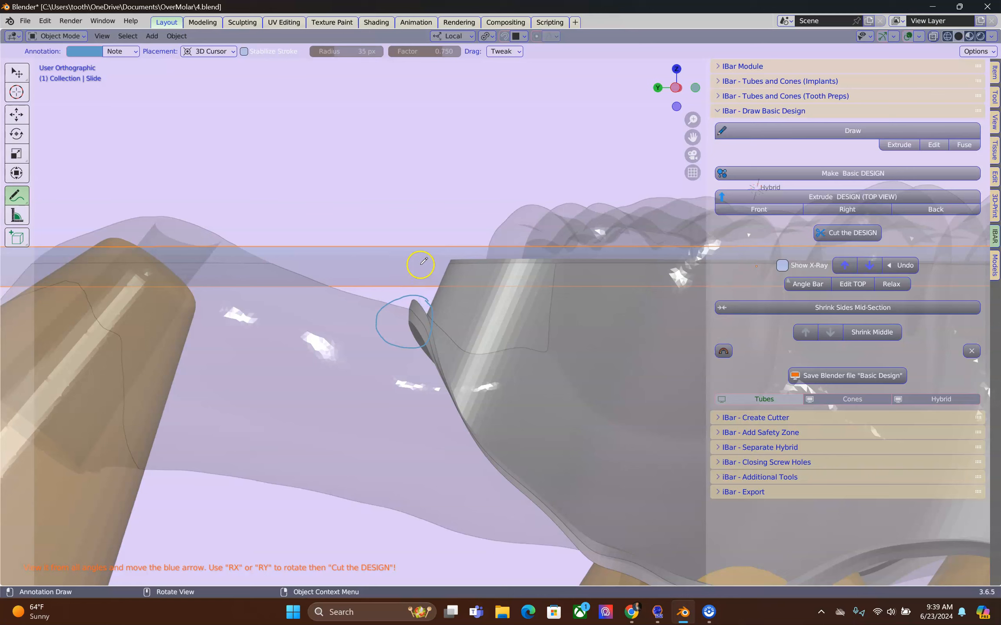
{"action": "left_click_drag", "start_coordinate": [421, 264], "coordinate": [361, 204]}
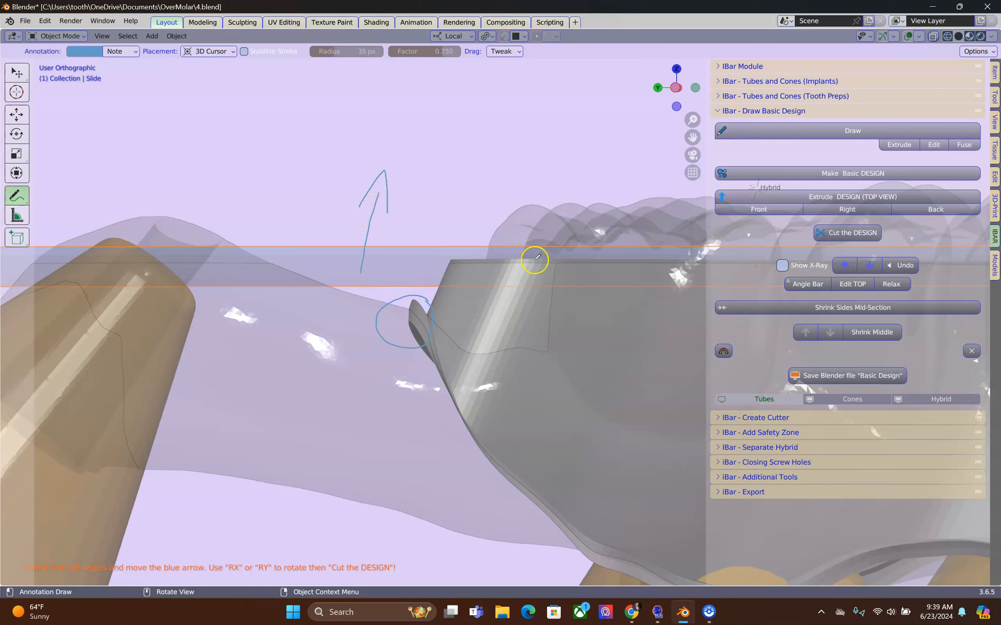
{"action": "mouse_move", "coordinate": [132, 241]}
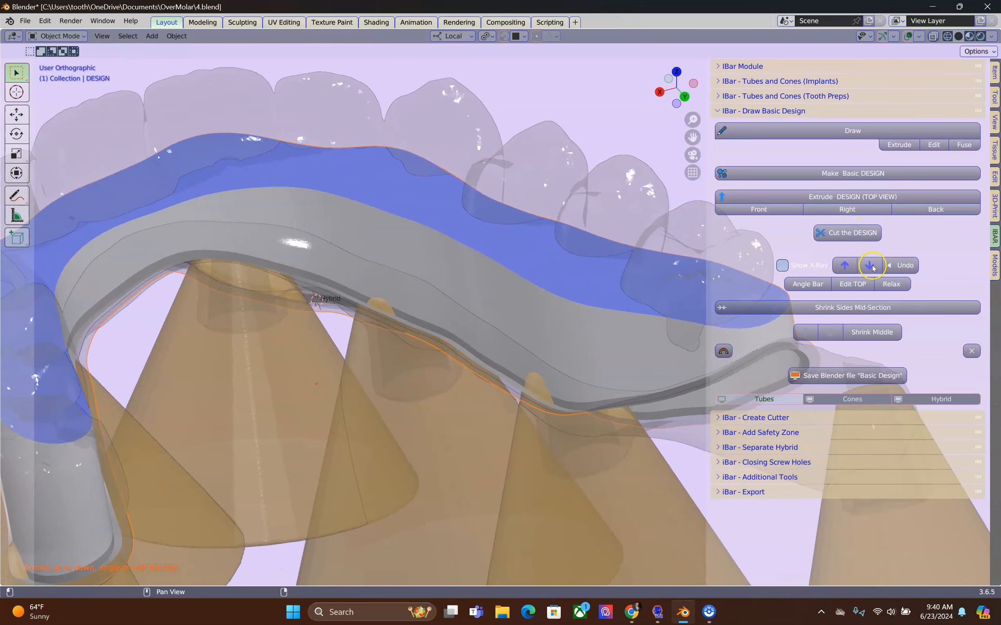
Move the bar design down, tilt it three times with Angle Bar, and shrink mid-section sides
{"action": "left_click", "coordinate": [870, 265]}
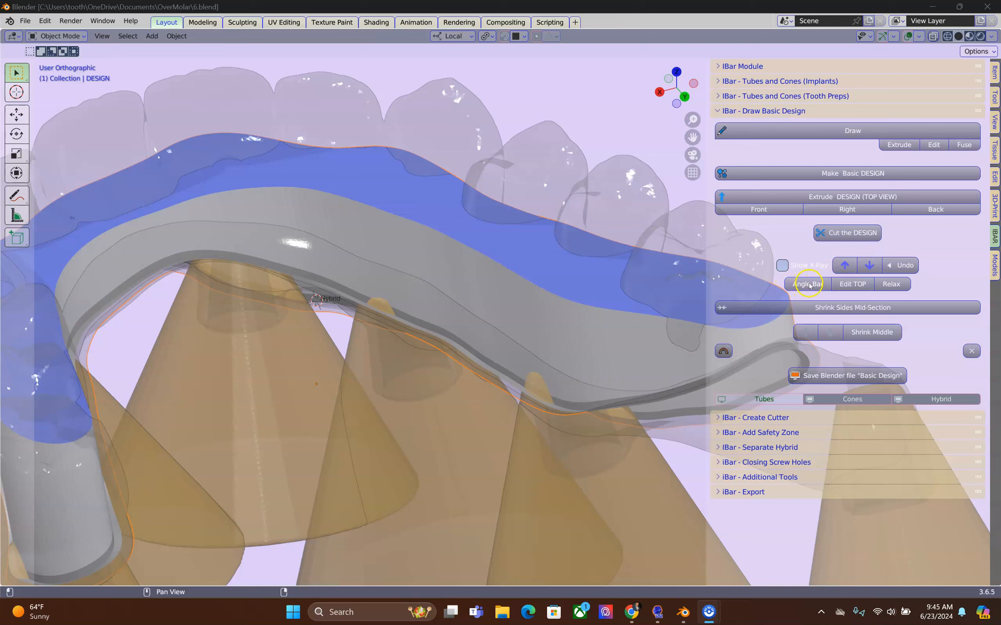
{"action": "left_click", "coordinate": [808, 284]}
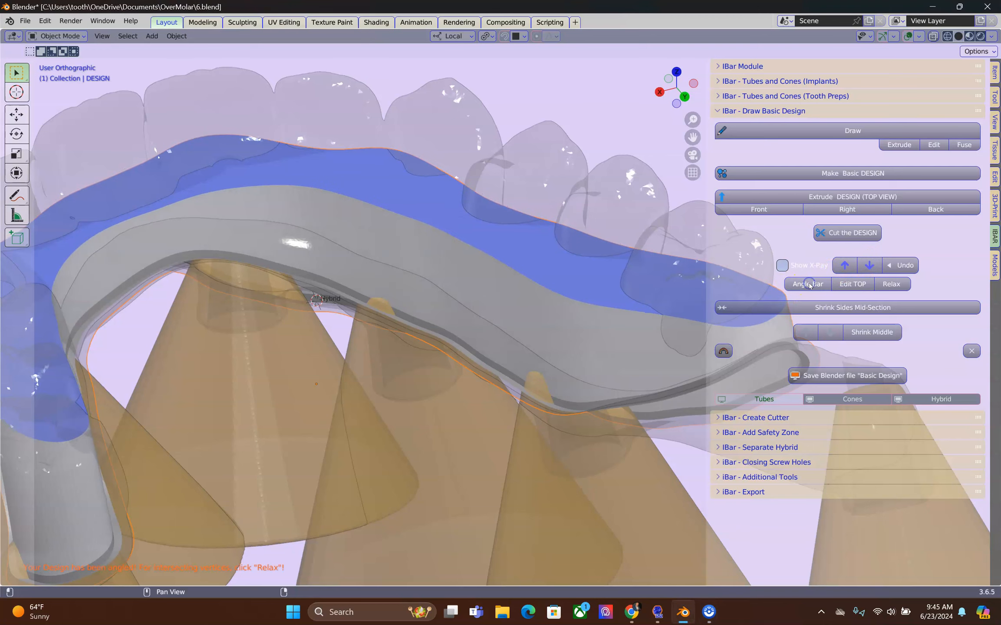
{"action": "left_click", "coordinate": [807, 284]}
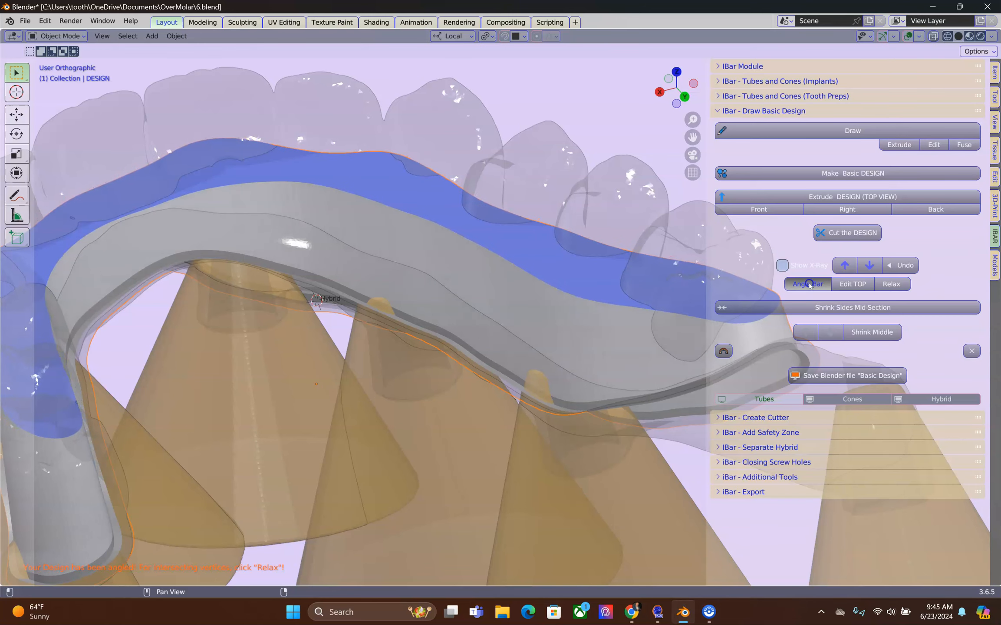
{"action": "left_click", "coordinate": [806, 283]}
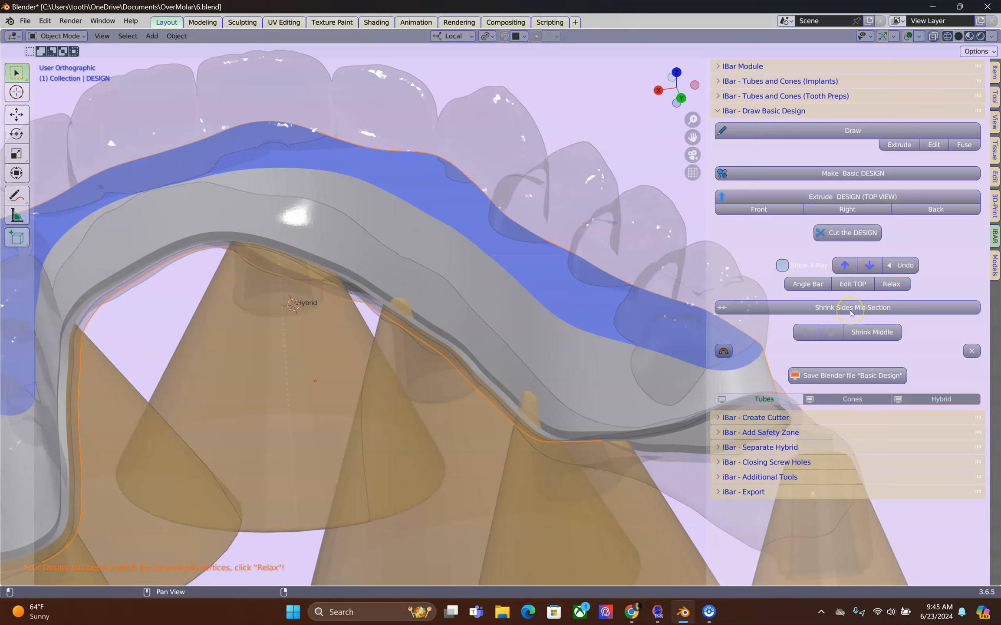
{"action": "left_click", "coordinate": [848, 307]}
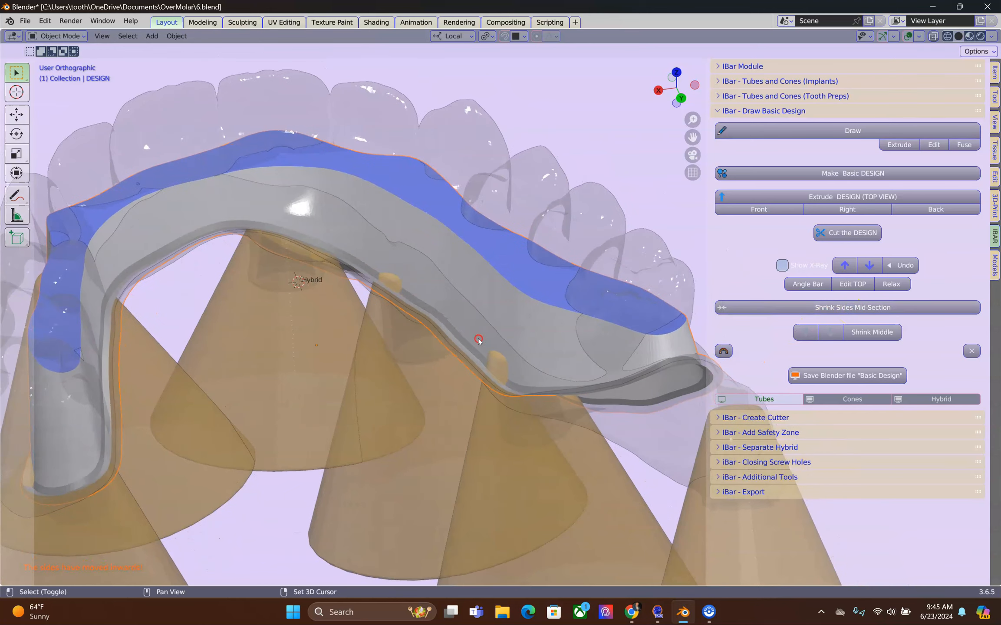
Lower the design bar two steps, relax its surface, and orbit to check it
{"action": "left_click", "coordinate": [869, 265]}
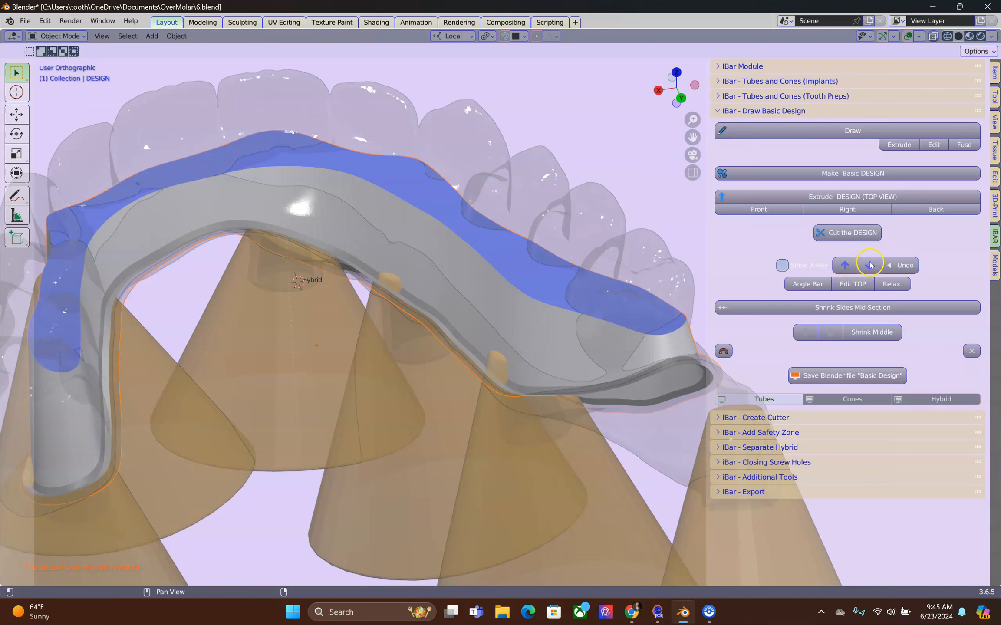
{"action": "left_click", "coordinate": [870, 265]}
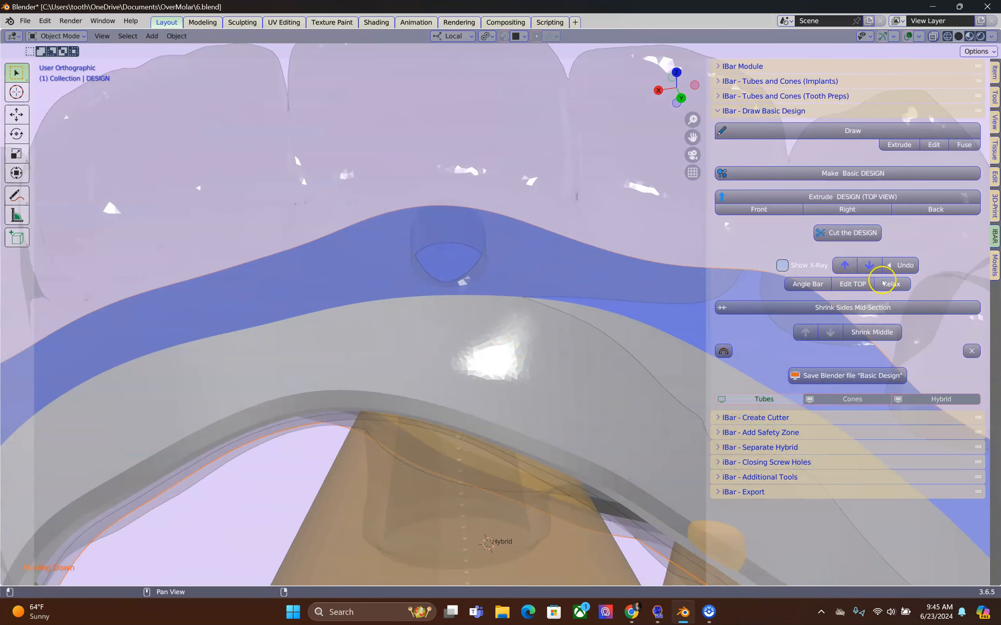
{"action": "left_click", "coordinate": [870, 265]}
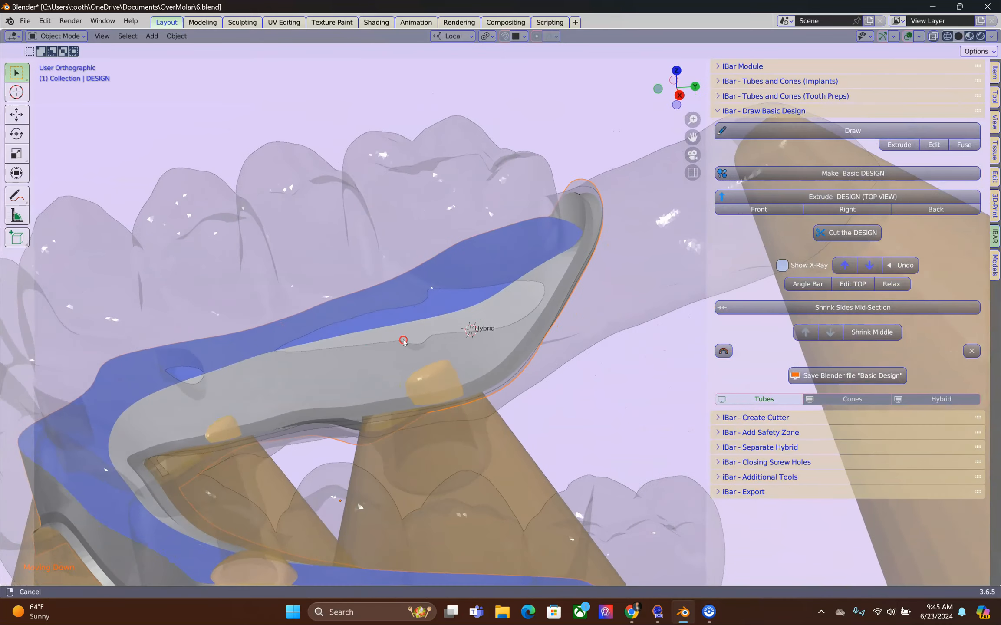
{"action": "left_click_drag", "start_coordinate": [403, 339], "coordinate": [484, 320]}
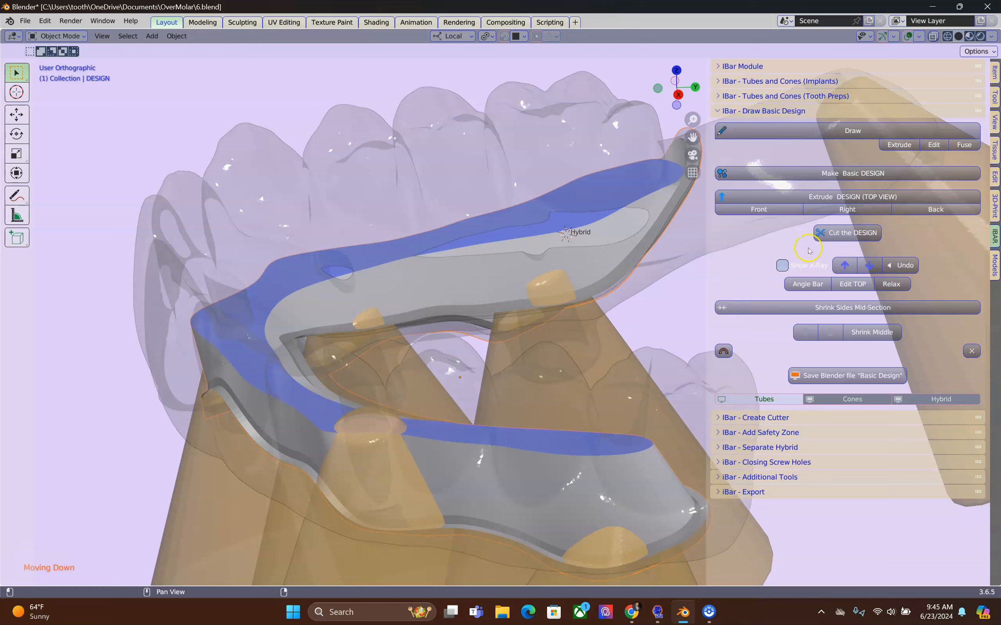
Expand IBar Create Cutter, collapse Draw Basic Design, and remesh the design into a CUTTER
{"action": "left_click", "coordinate": [757, 417]}
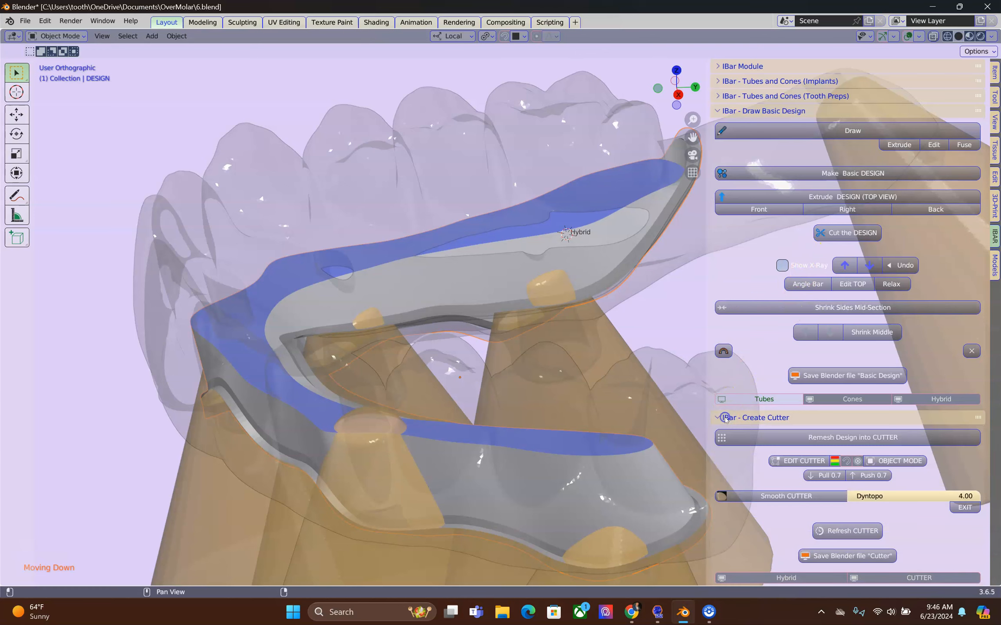
{"action": "left_click", "coordinate": [764, 110]}
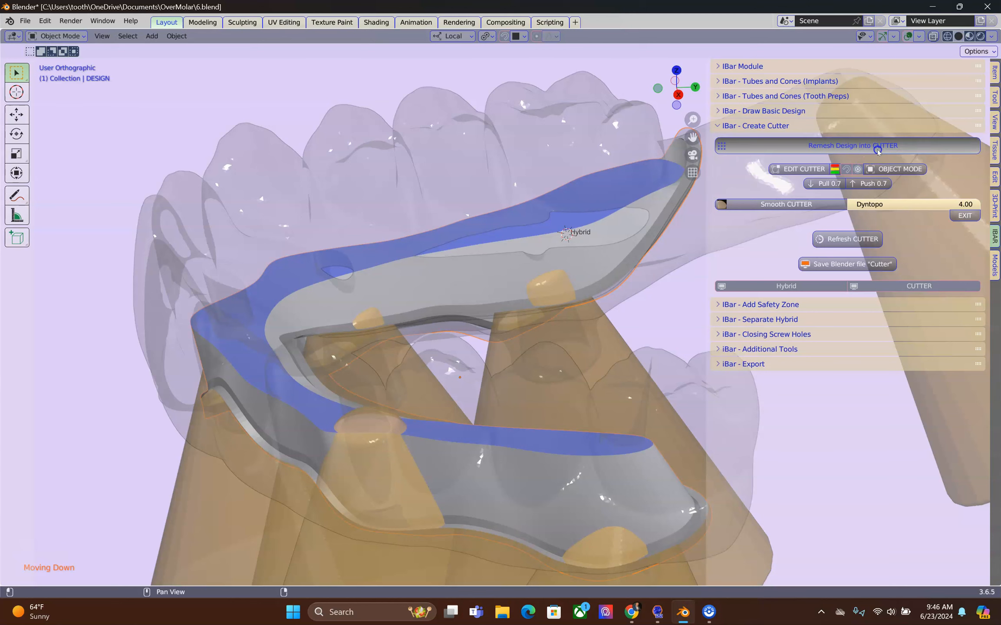
{"action": "left_click", "coordinate": [852, 145]}
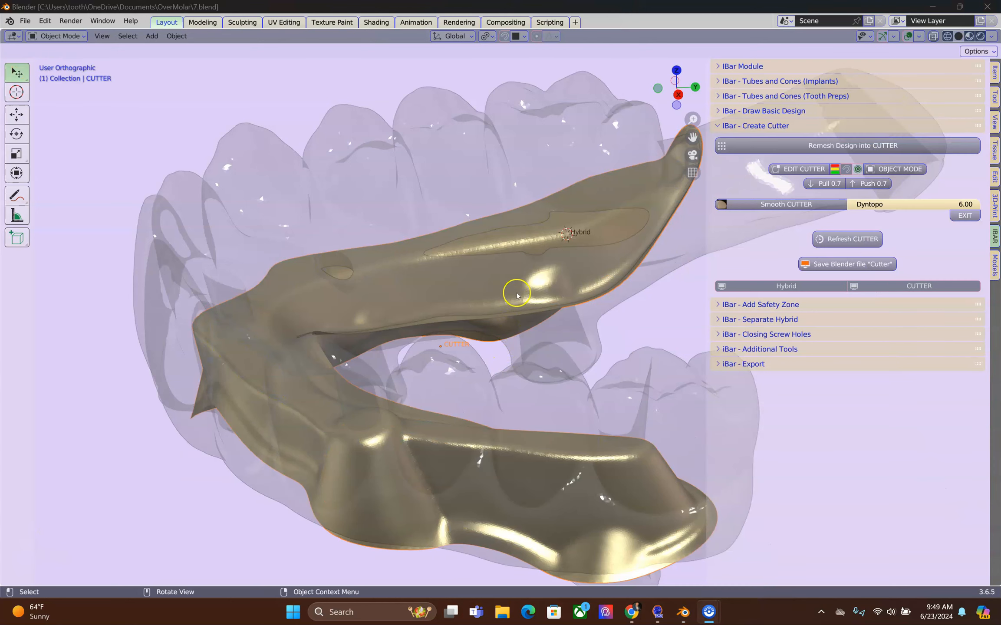
{"action": "mouse_move", "coordinate": [416, 262]}
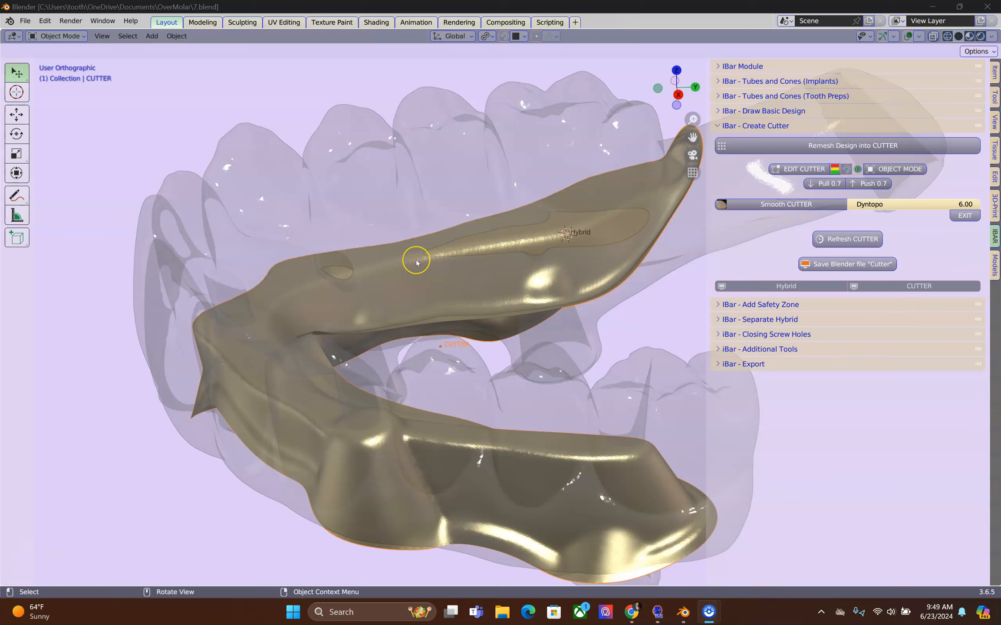
{"action": "mouse_move", "coordinate": [599, 435]}
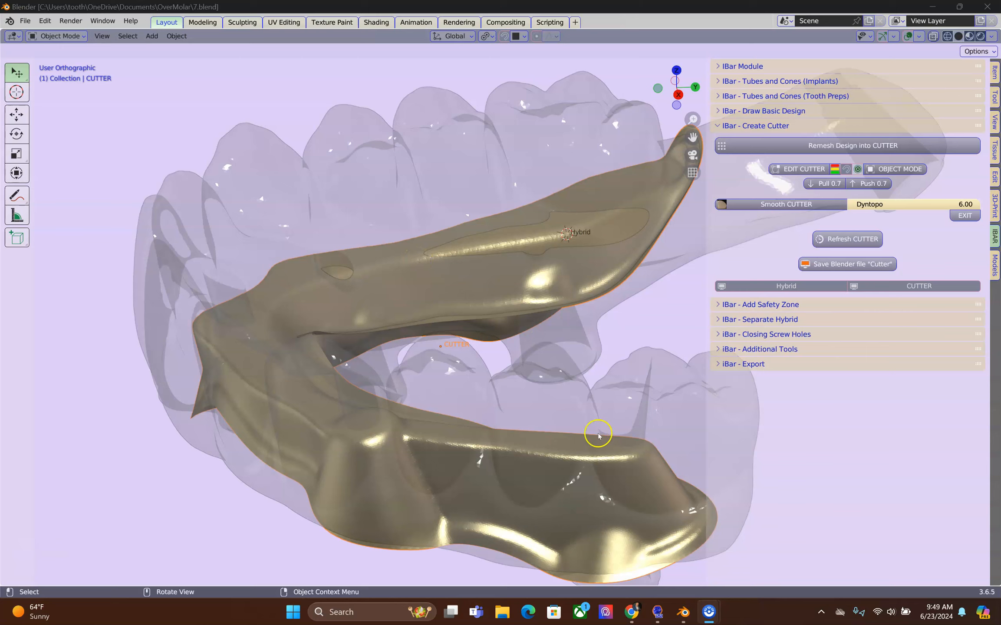
{"action": "mouse_move", "coordinate": [588, 255]}
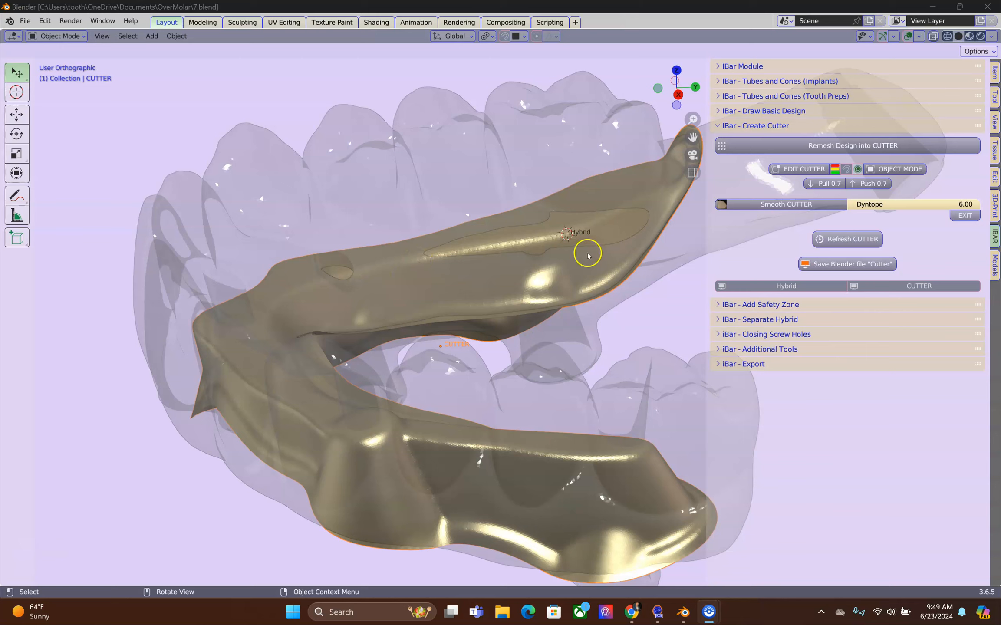
{"action": "mouse_move", "coordinate": [598, 230]}
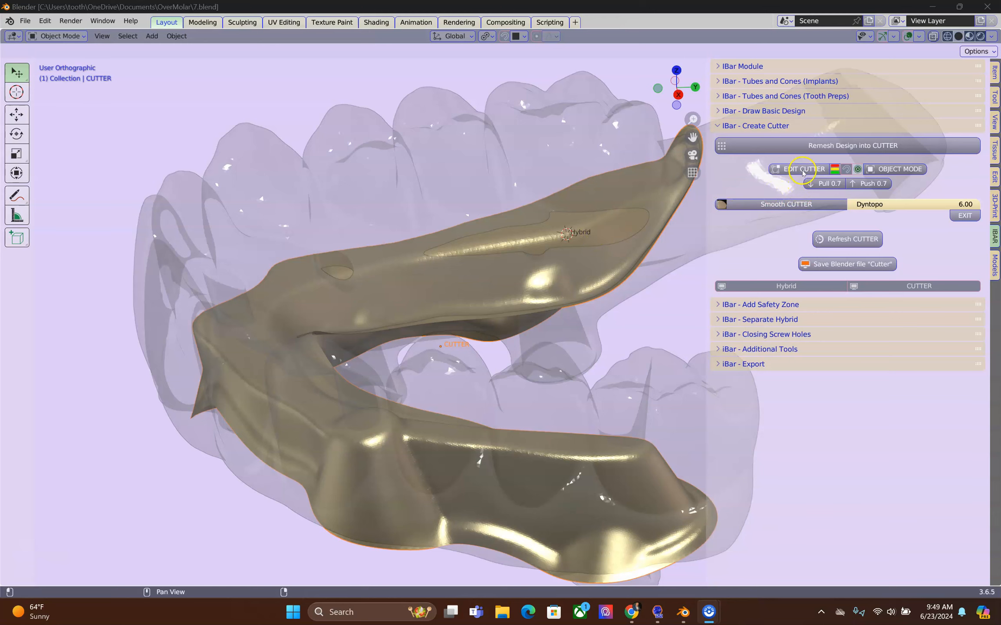
Edit the CUTTER mesh, stretching its surface over the exposed patch beside the screw access cone
{"action": "left_click", "coordinate": [803, 169]}
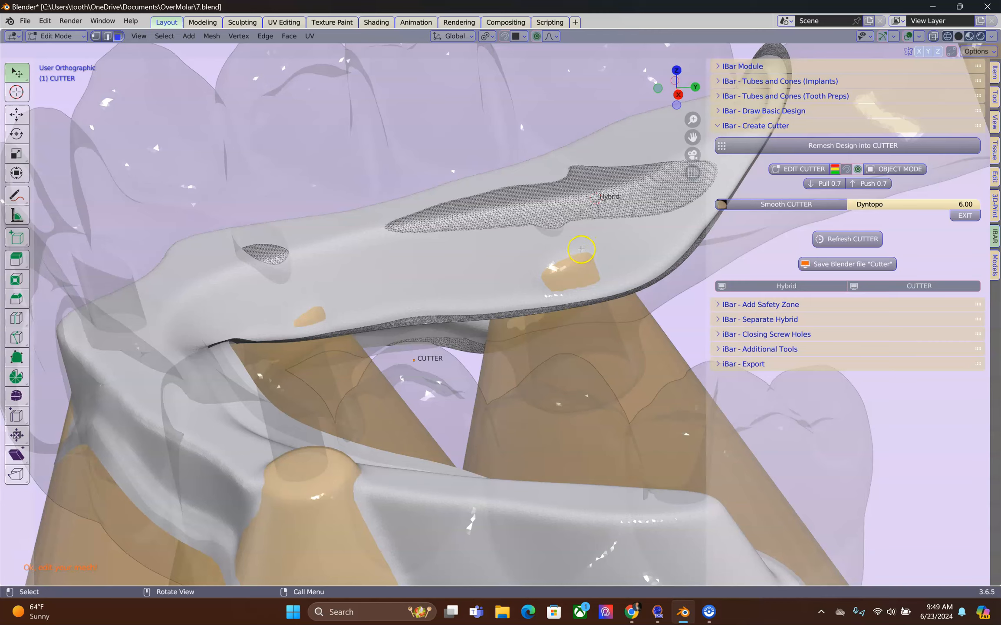
{"action": "left_click_drag", "start_coordinate": [581, 250], "coordinate": [442, 313]}
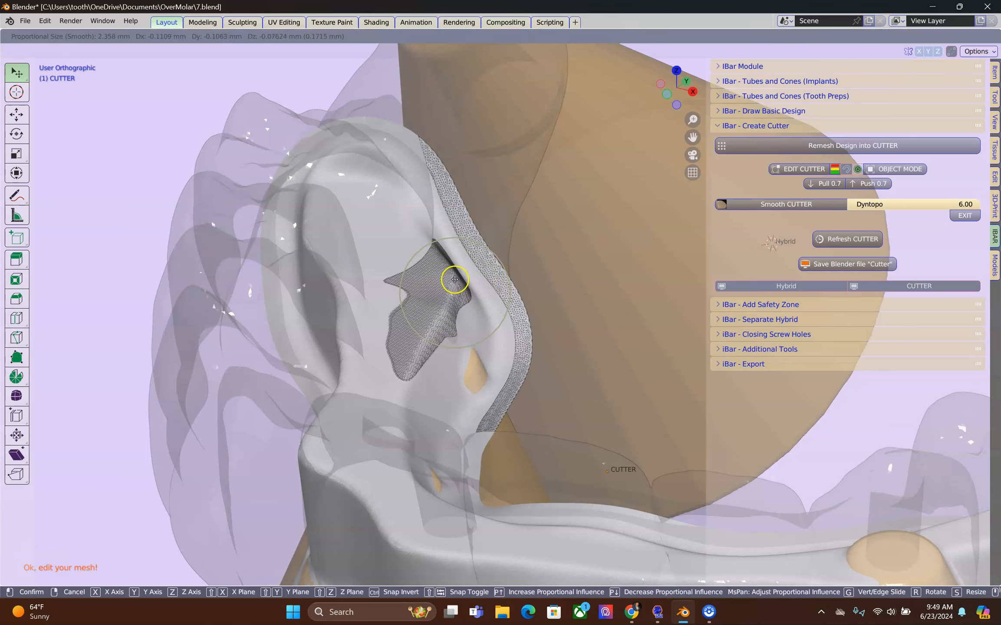
{"action": "left_click_drag", "start_coordinate": [455, 279], "coordinate": [426, 293]}
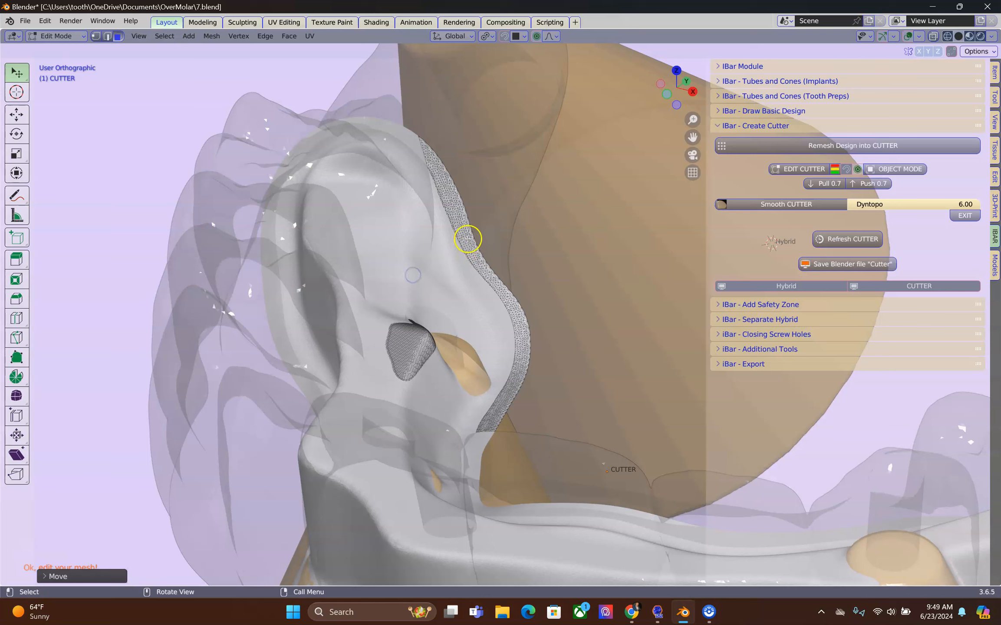
{"action": "mouse_move", "coordinate": [472, 286]}
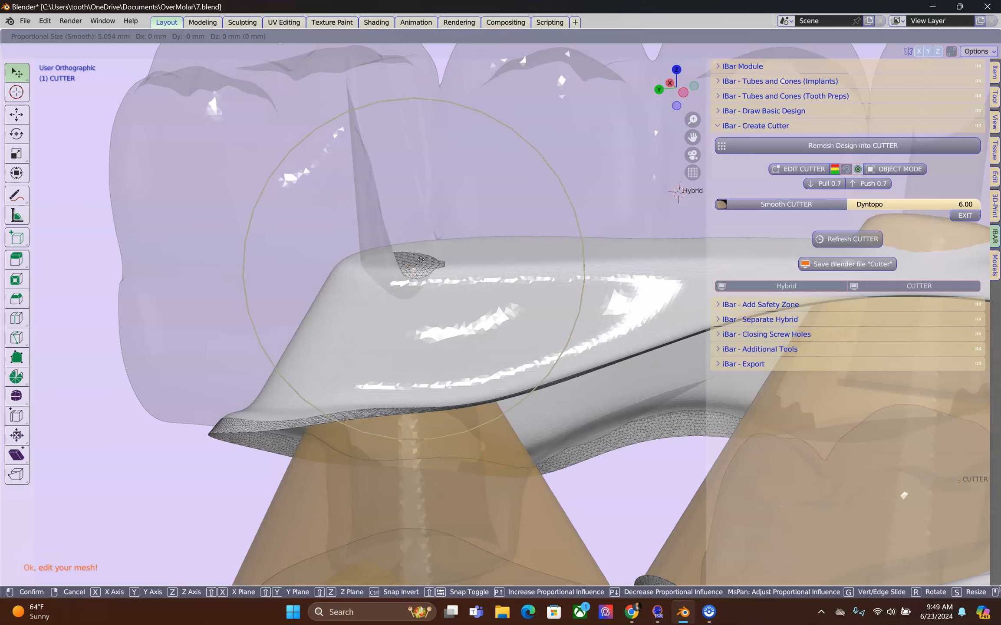
Pull the cutter over a small exposed patch near the second cone, then inspect other areas
{"action": "left_click_drag", "start_coordinate": [420, 260], "coordinate": [415, 329]}
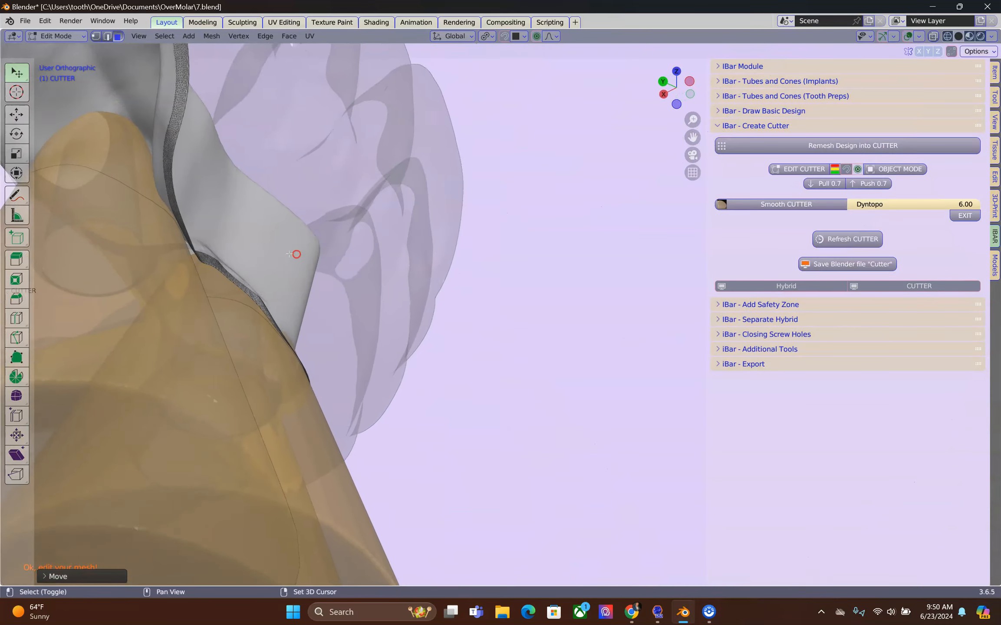
{"action": "left_click_drag", "start_coordinate": [294, 254], "coordinate": [450, 221]}
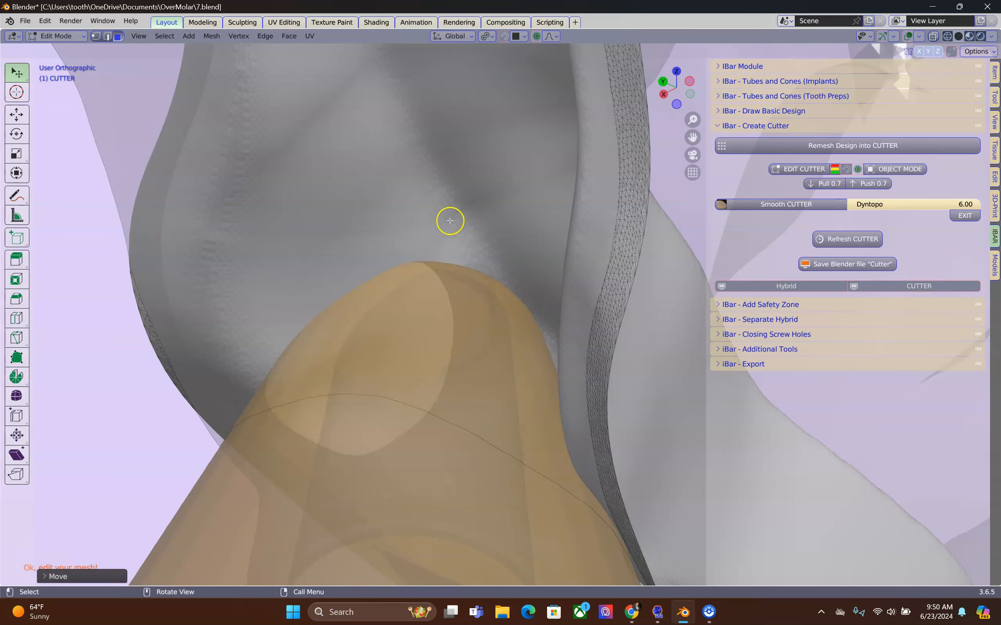
{"action": "mouse_move", "coordinate": [377, 326]}
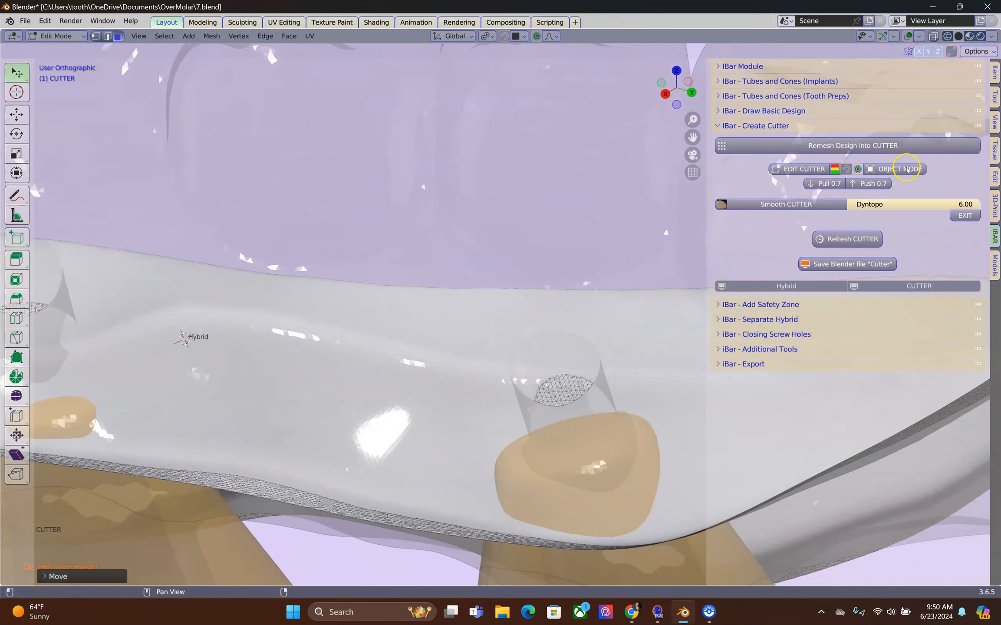
Return the CUTTER to Object Mode and refresh it into a smooth gold bar
{"action": "left_click", "coordinate": [899, 169]}
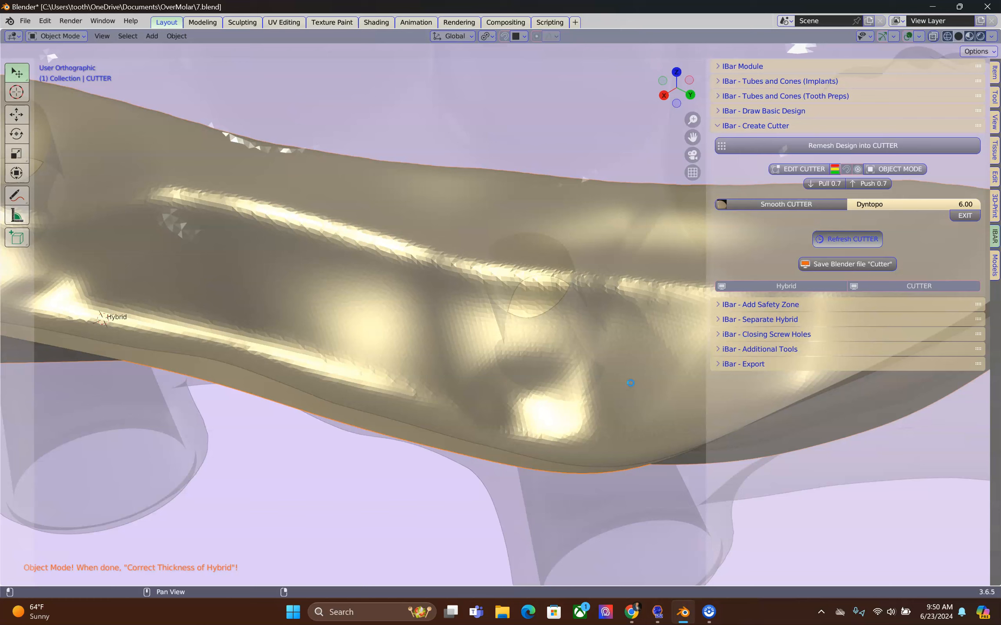
{"action": "left_click", "coordinate": [852, 145]}
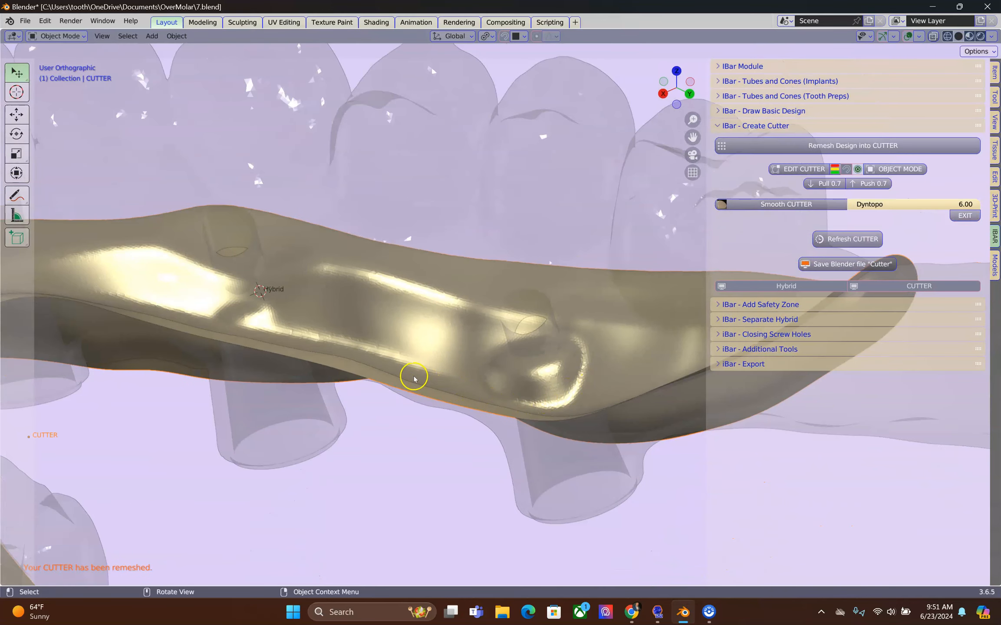
Smooth the rough CUTTER surface along the whole arch, then exit sculpting
{"action": "left_click_drag", "start_coordinate": [413, 378], "coordinate": [358, 413]}
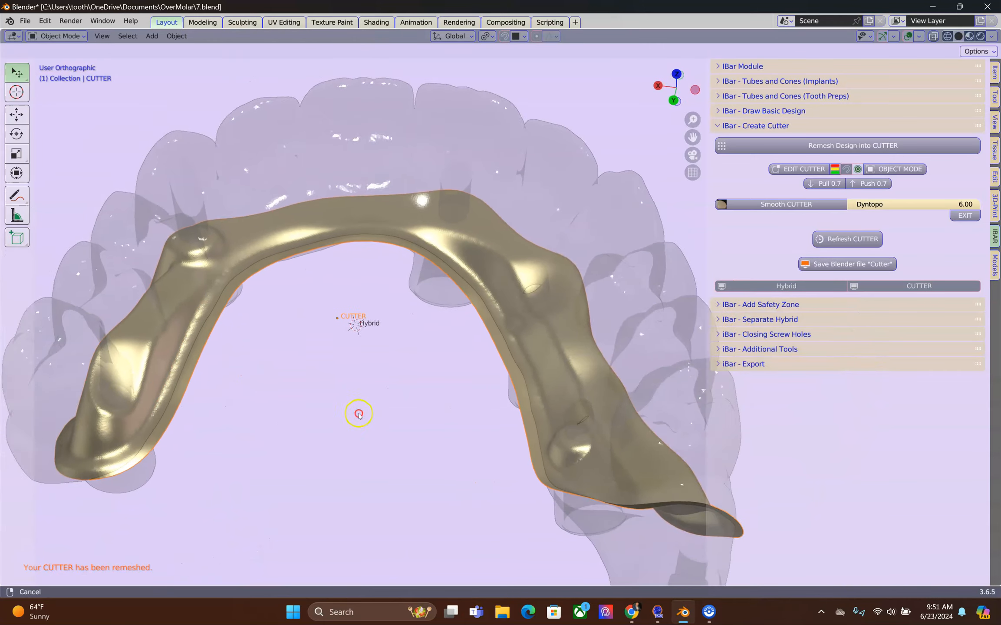
{"action": "left_click_drag", "start_coordinate": [358, 414], "coordinate": [689, 247]}
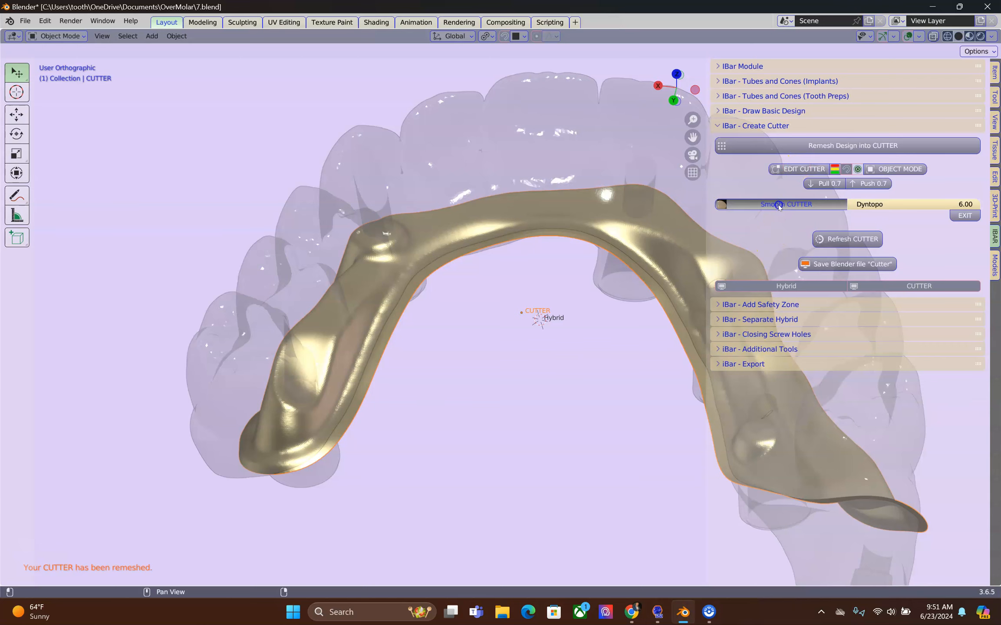
{"action": "left_click", "coordinate": [784, 204]}
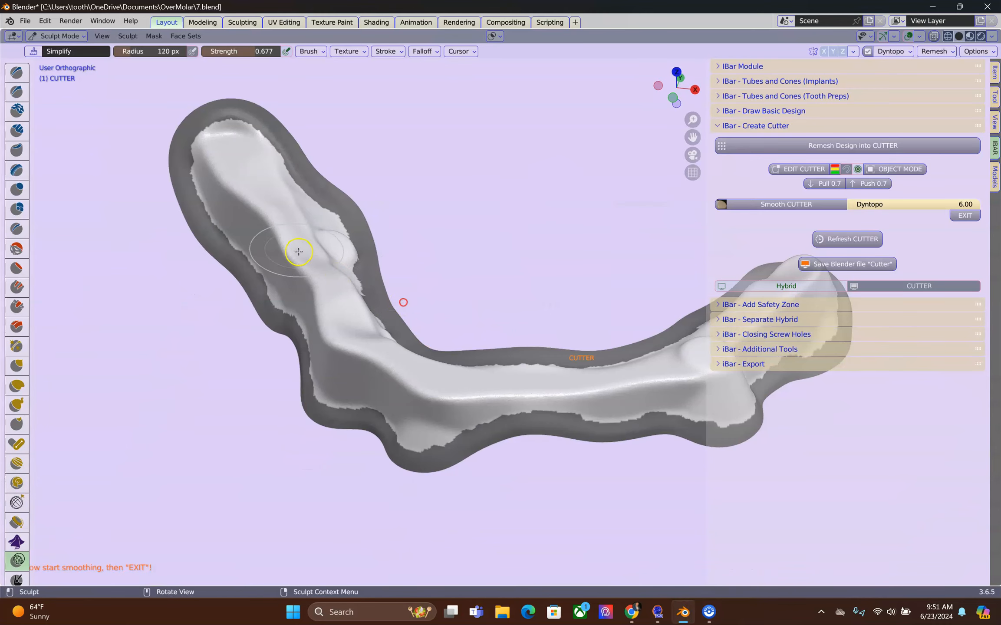
{"action": "left_click", "coordinate": [899, 169]}
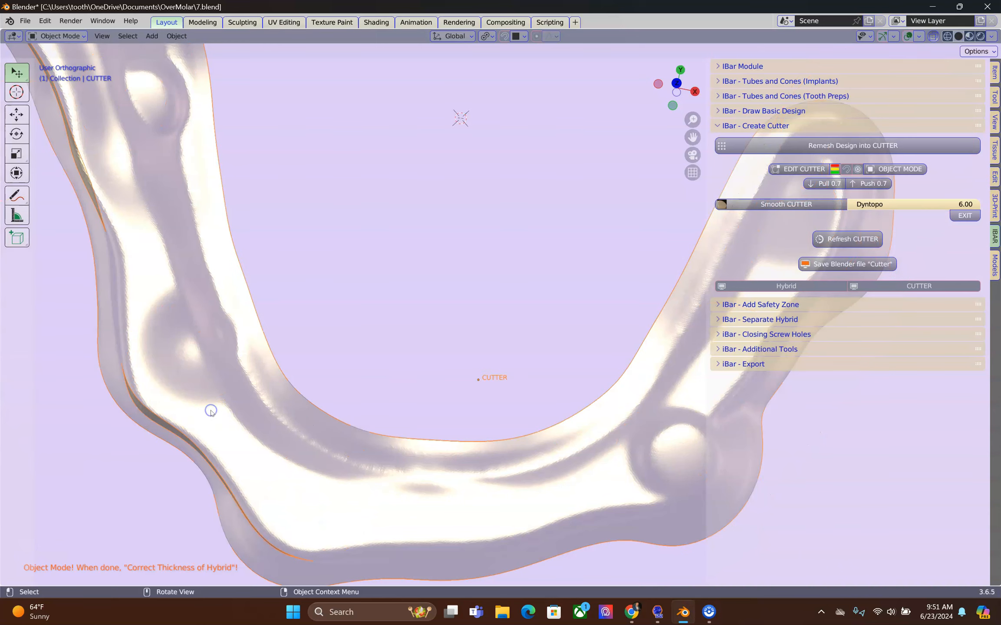
{"action": "left_click_drag", "start_coordinate": [210, 409], "coordinate": [172, 217]}
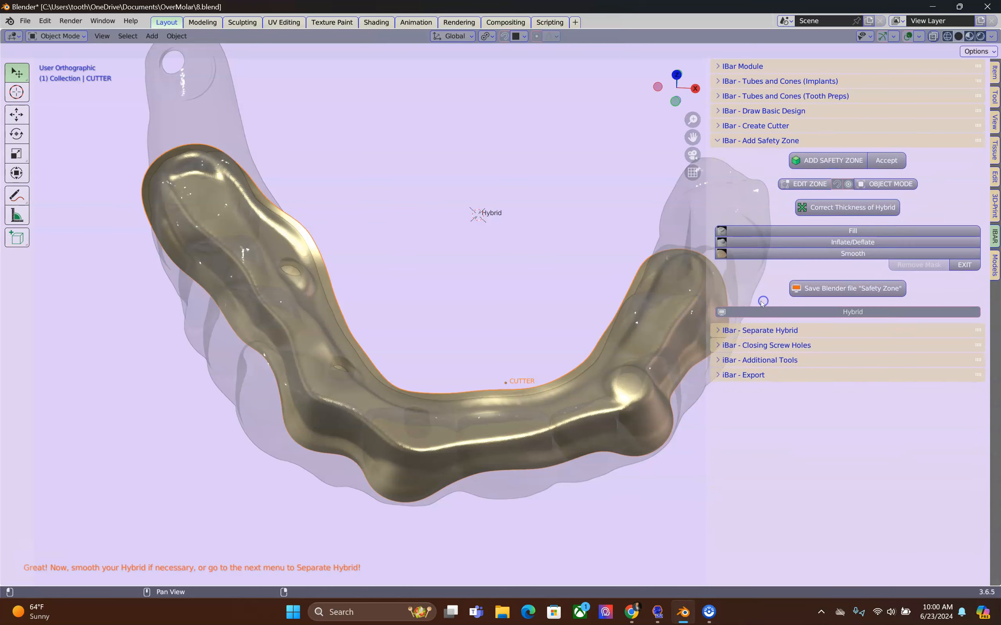
{"action": "mouse_move", "coordinate": [712, 276]}
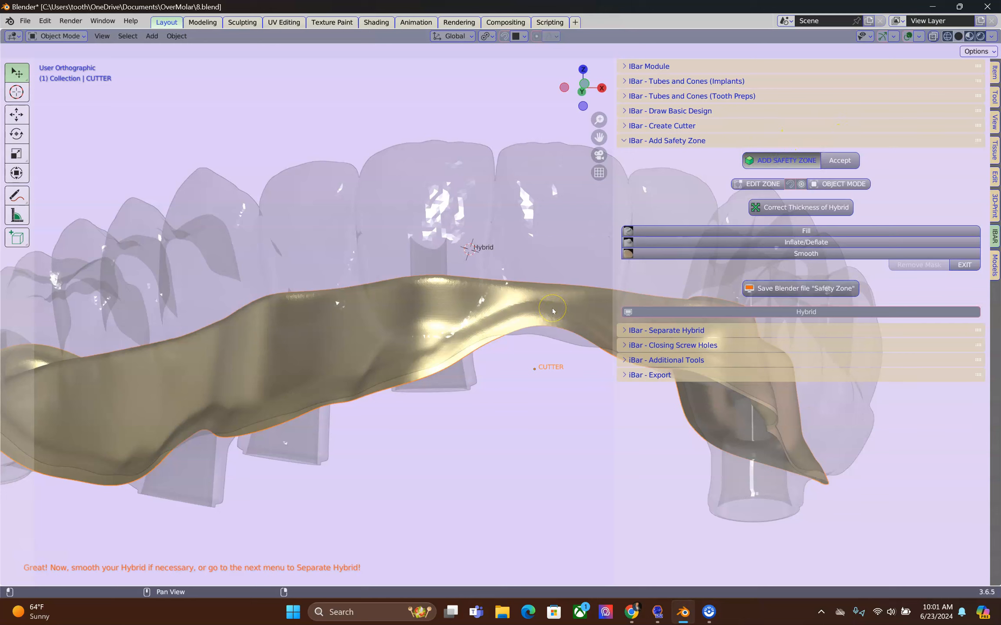
{"action": "mouse_move", "coordinate": [536, 332]}
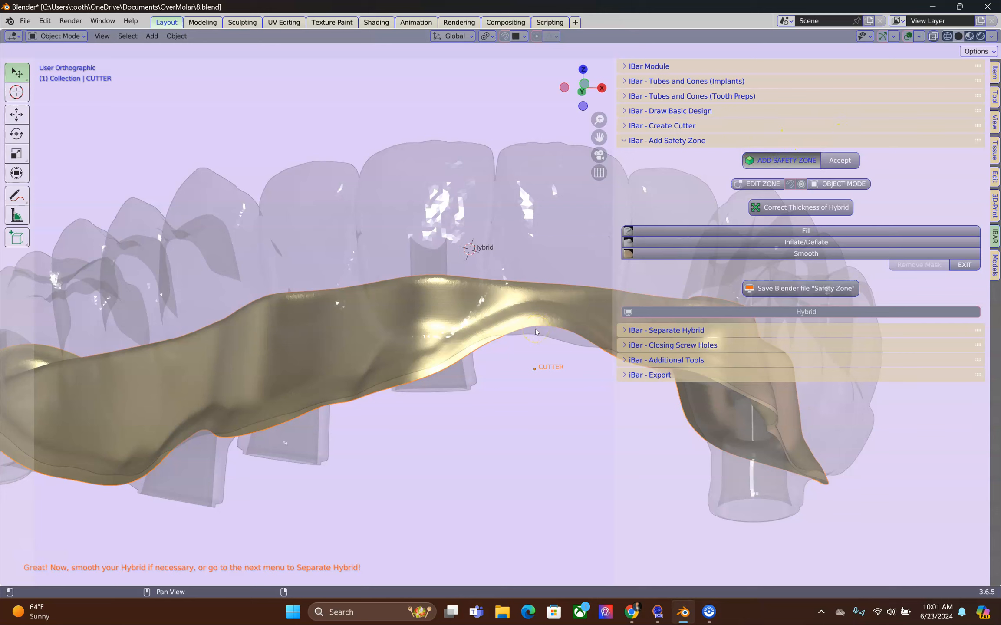
{"action": "mouse_move", "coordinate": [488, 365]}
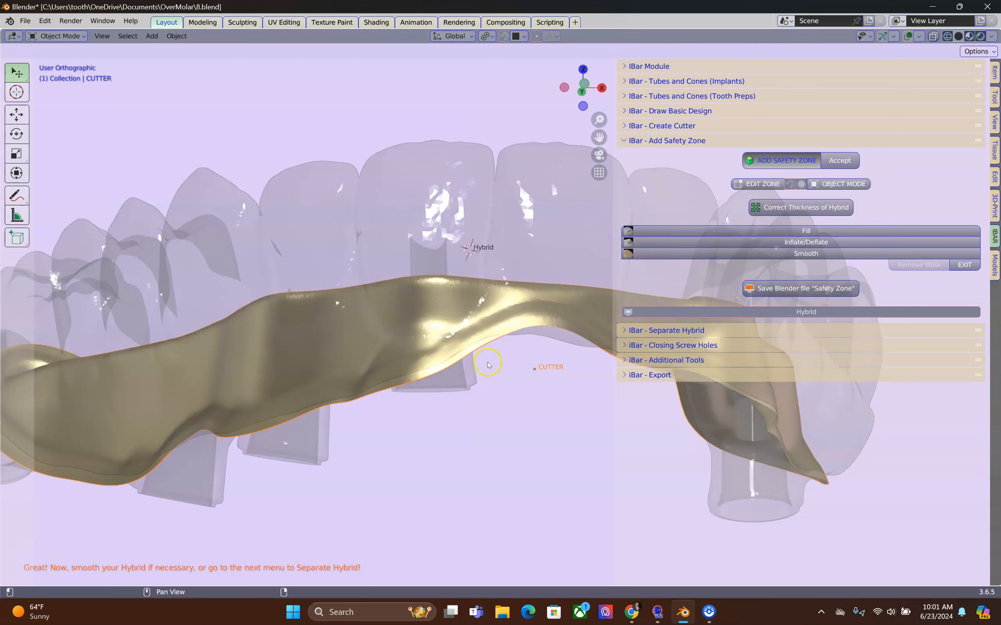
{"action": "mouse_move", "coordinate": [502, 357]}
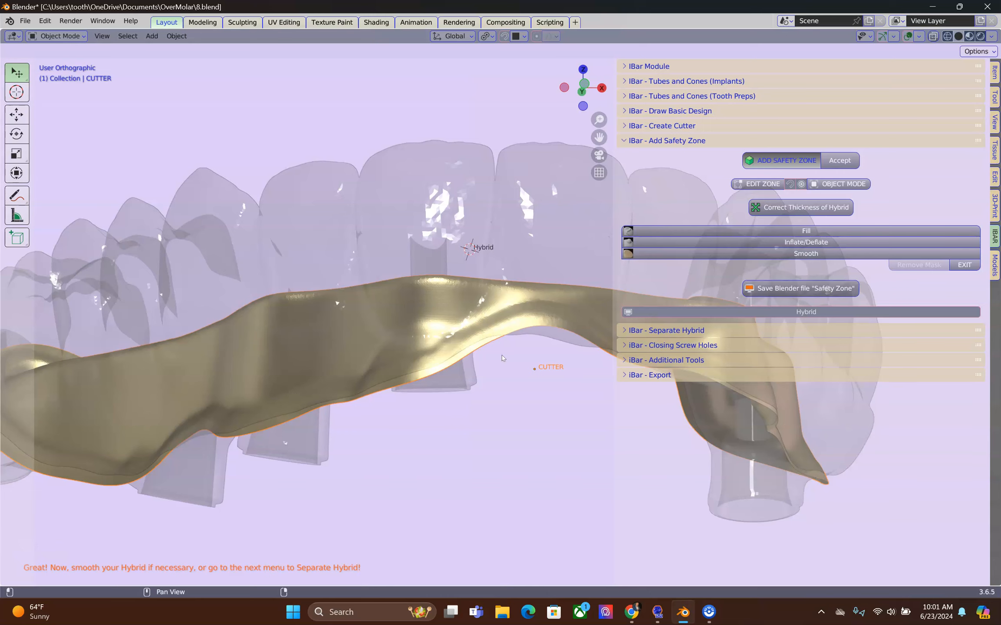
Add a safety Zone object around the Hybrid's teeth and implant tubes
{"action": "left_click", "coordinate": [780, 161]}
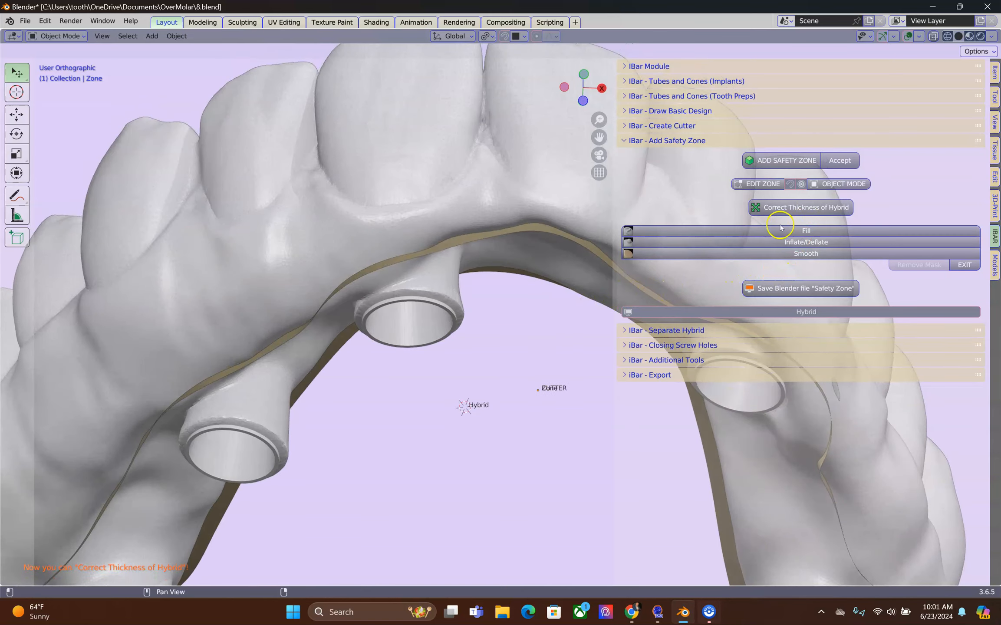
Zoom into the green spots and enter Edit Mode on the safety Zone mesh
{"action": "left_click_drag", "start_coordinate": [780, 228], "coordinate": [484, 318]}
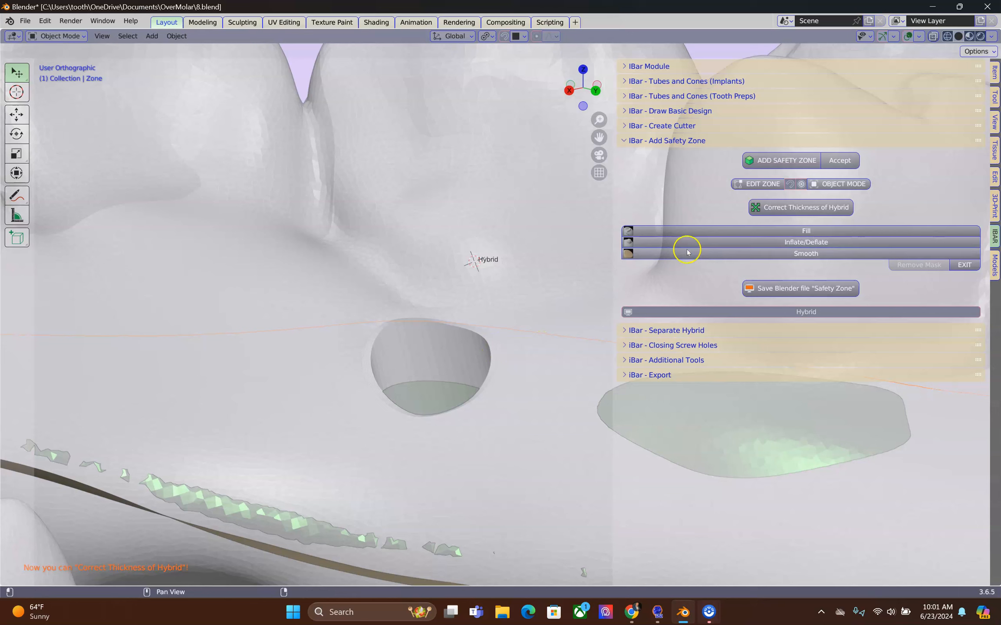
{"action": "left_click", "coordinate": [761, 184]}
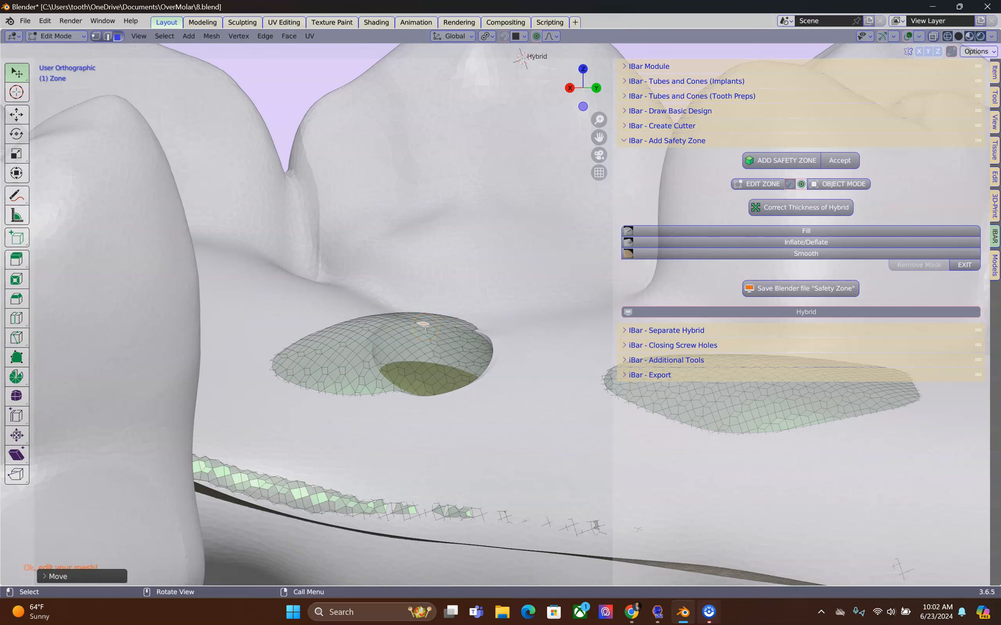
{"action": "mouse_move", "coordinate": [453, 203]}
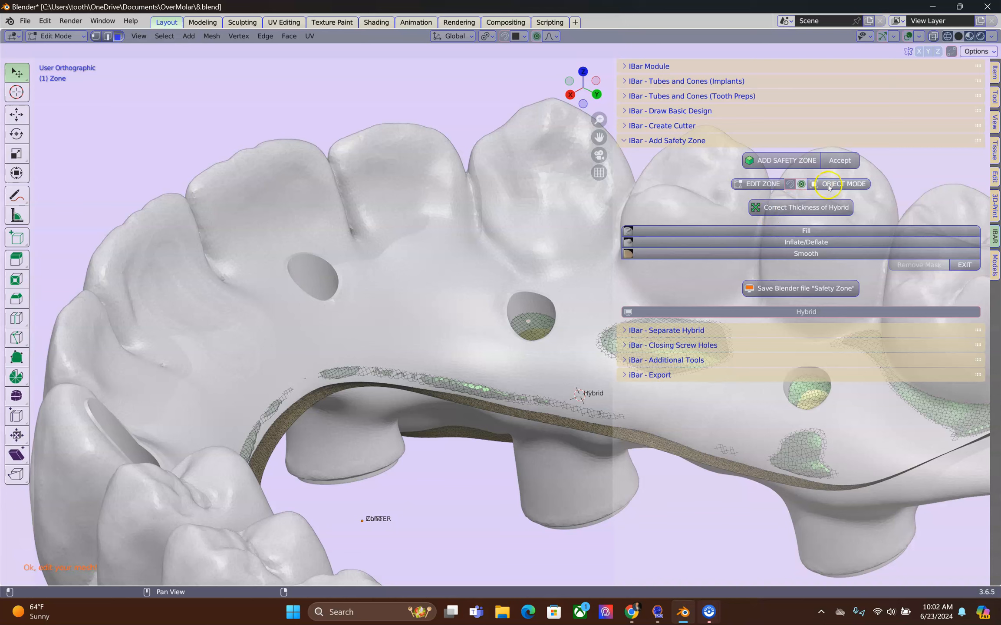
Leave Zone editing and toggle the implant cones display under Tubes and Cones
{"action": "left_click", "coordinate": [844, 184]}
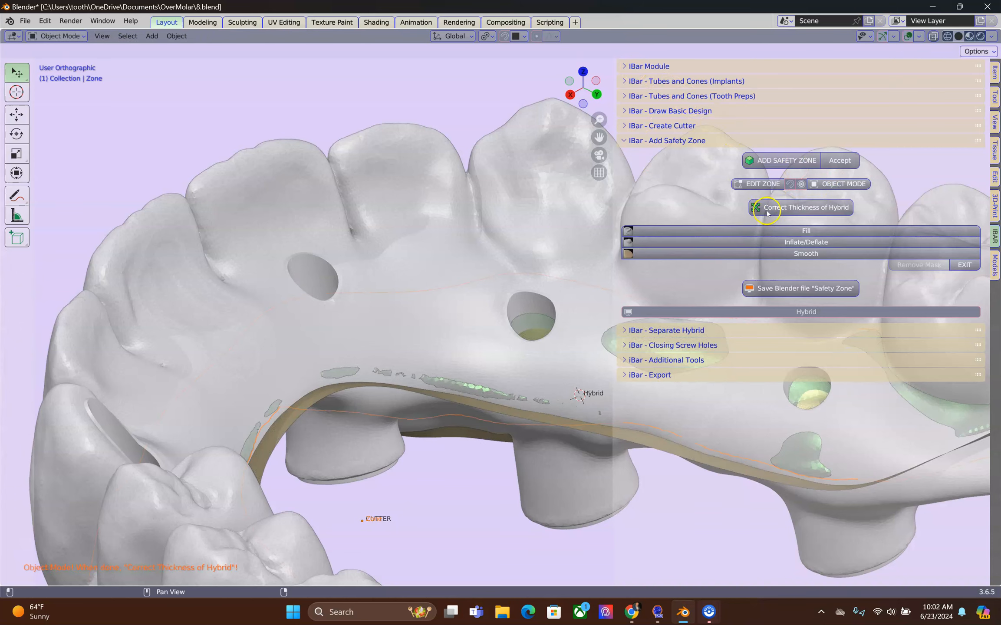
{"action": "mouse_move", "coordinate": [629, 81]}
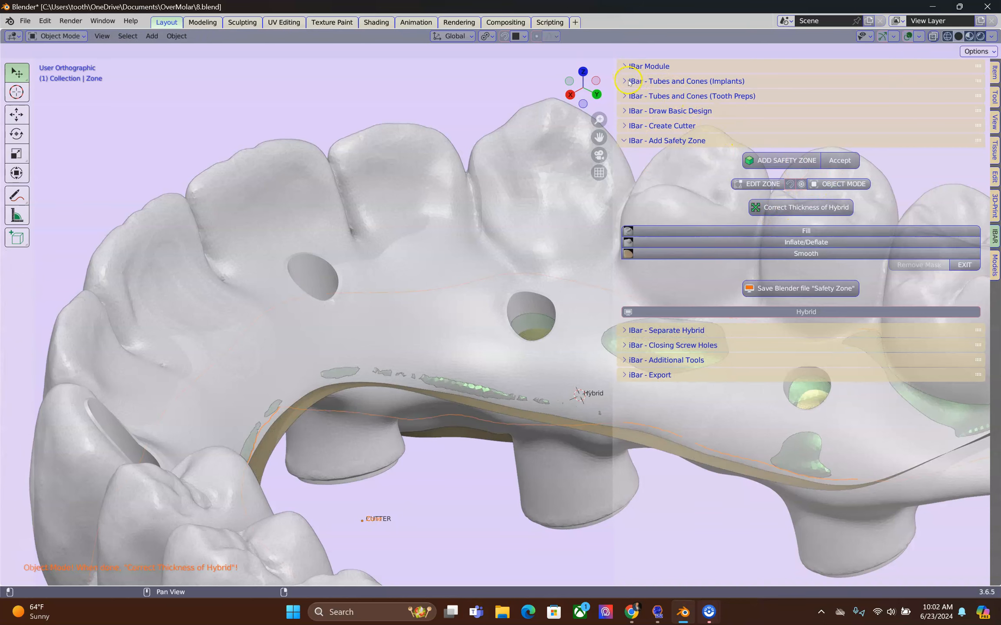
{"action": "left_click", "coordinate": [627, 81]}
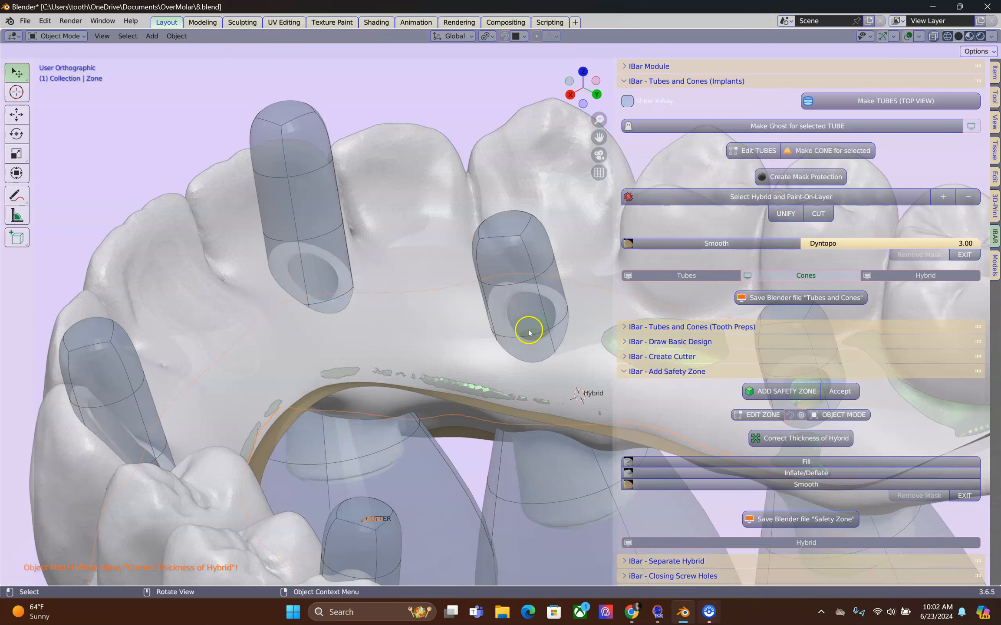
{"action": "scroll", "scroll_direction": "down", "scroll_amount": 3}
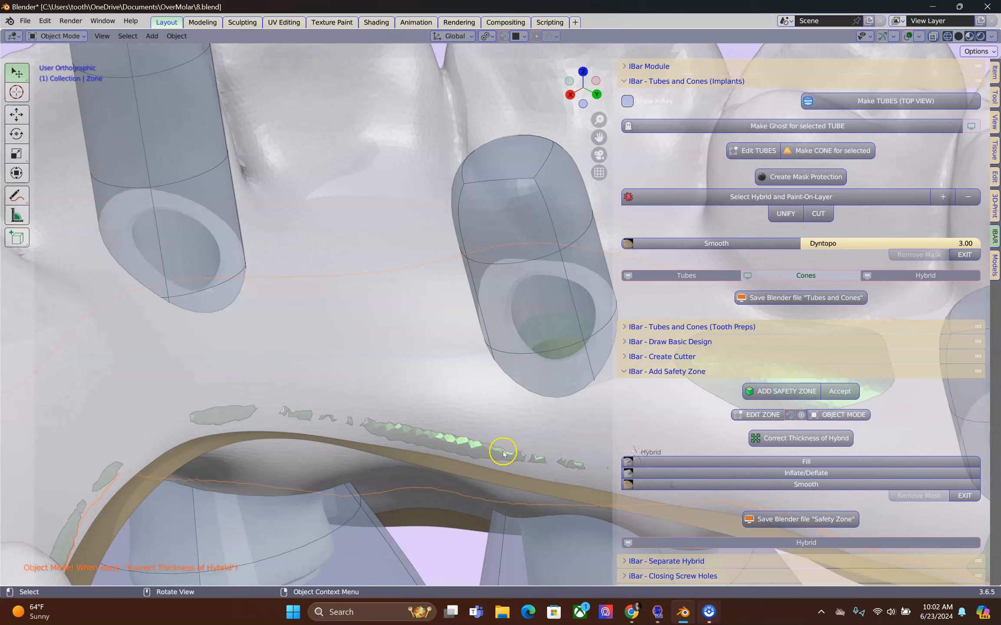
{"action": "mouse_move", "coordinate": [556, 339]}
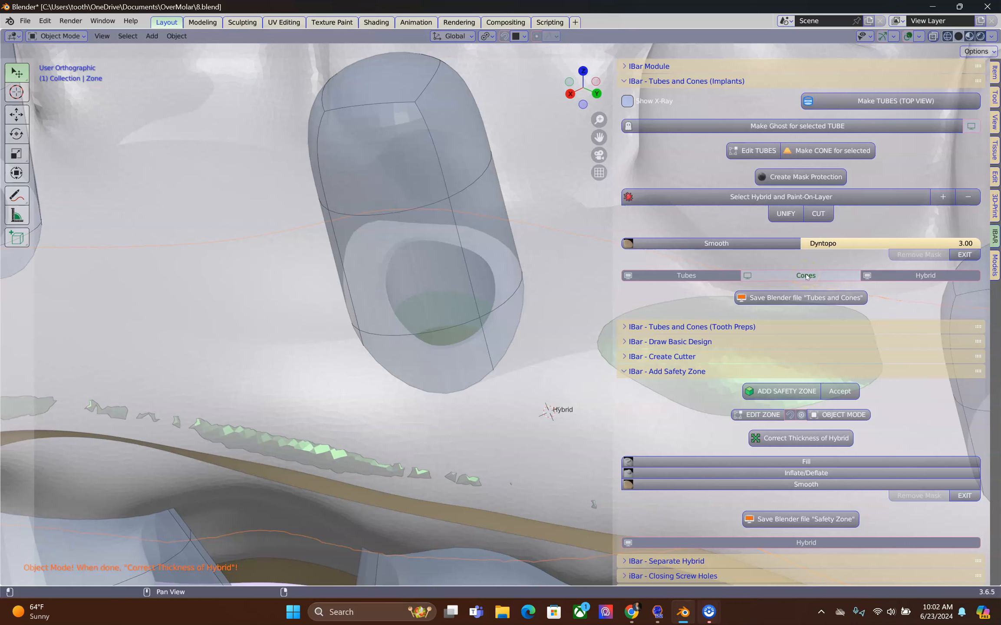
{"action": "left_click", "coordinate": [687, 275]}
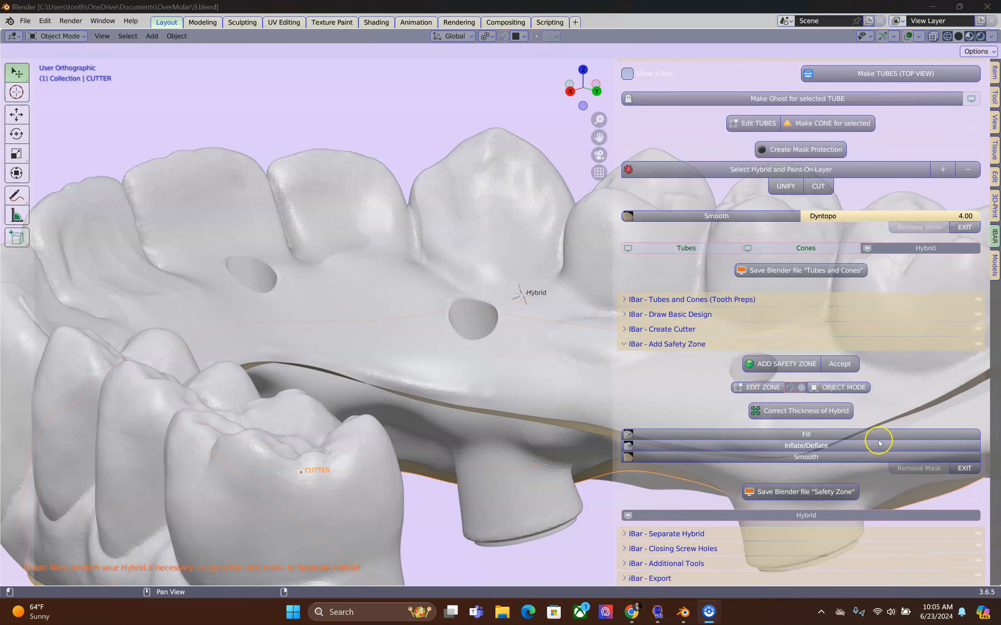
Create the blue cutting tool with 0.14 mm cement space and check it along the arch
{"action": "left_click", "coordinate": [668, 533]}
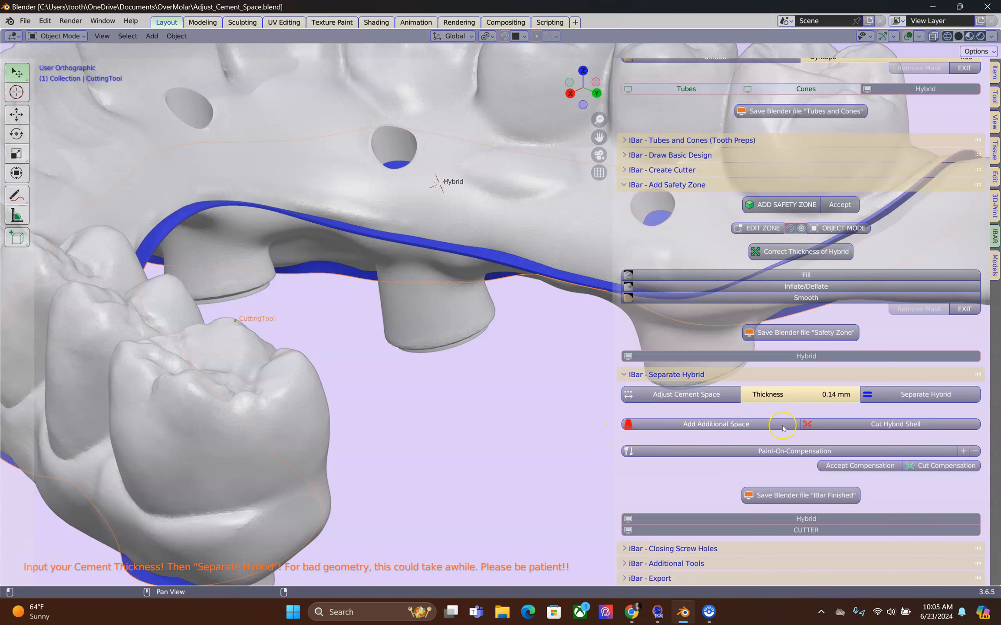
{"action": "left_click_drag", "start_coordinate": [782, 428], "coordinate": [415, 407]}
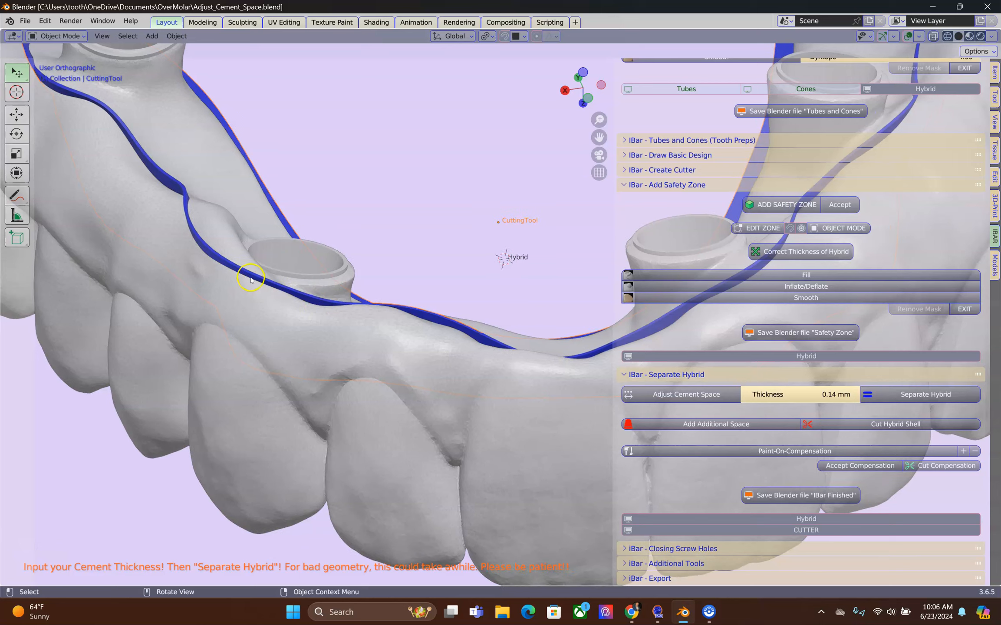
{"action": "mouse_move", "coordinate": [262, 275]}
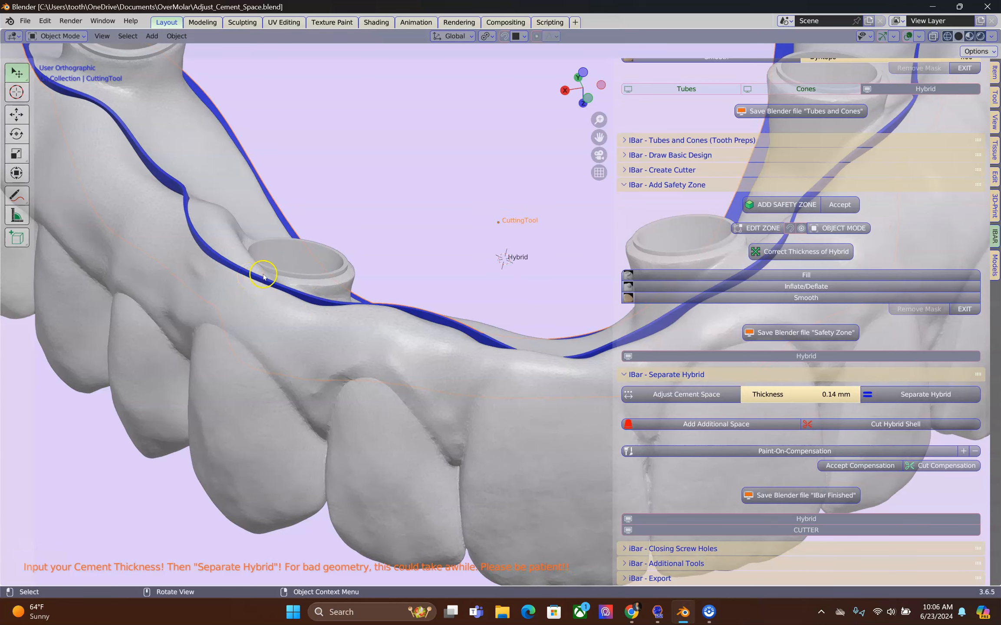
Move the CuttingTool vertices near the front implant's screw-access tube into place
{"action": "key", "text": "Tab"}
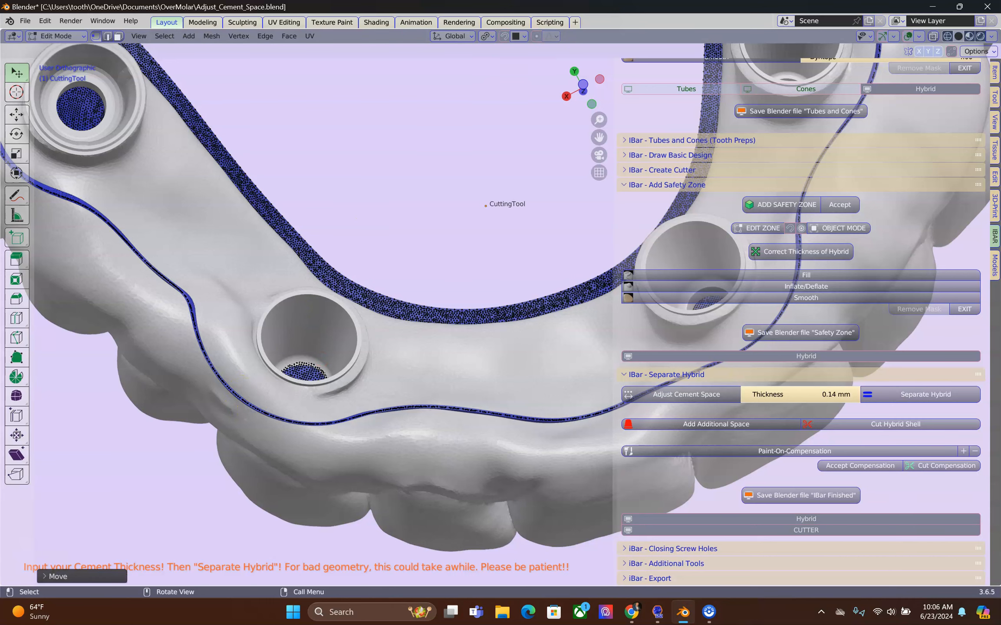
{"action": "key", "text": "g"}
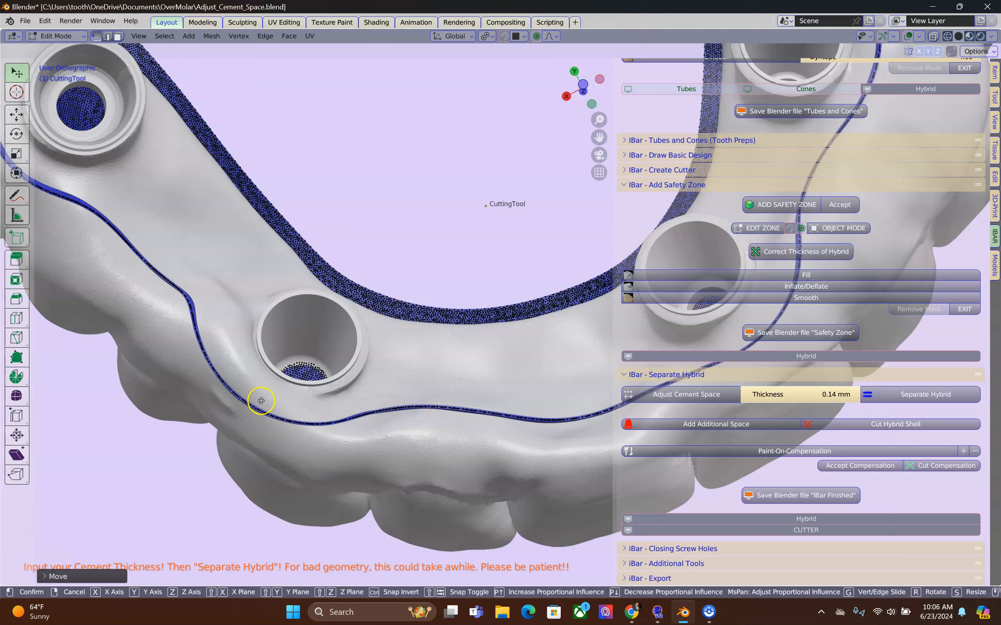
{"action": "left_click_drag", "start_coordinate": [261, 401], "coordinate": [283, 354]}
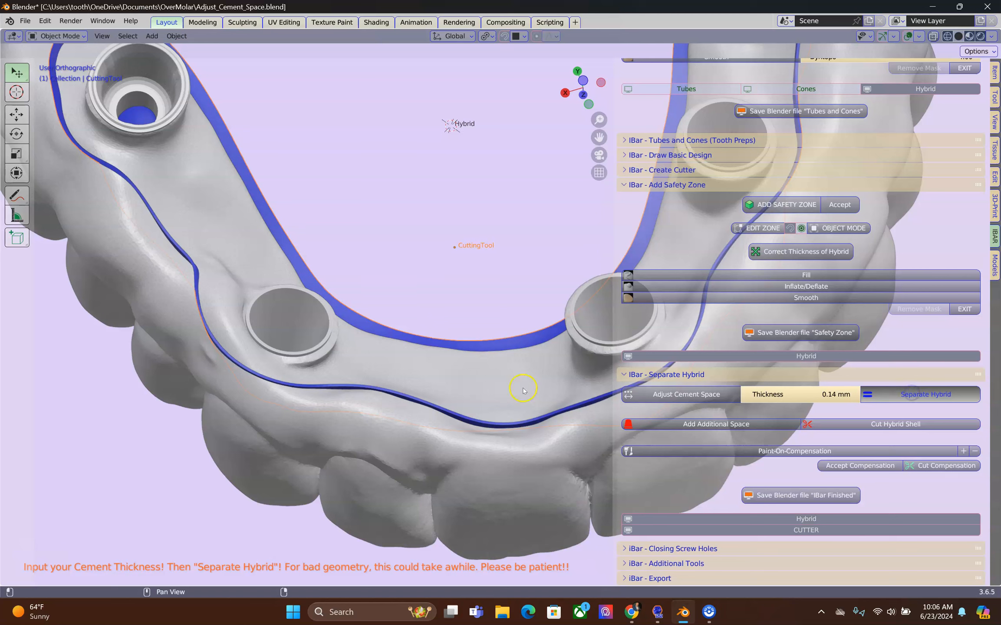
{"action": "mouse_move", "coordinate": [519, 391]}
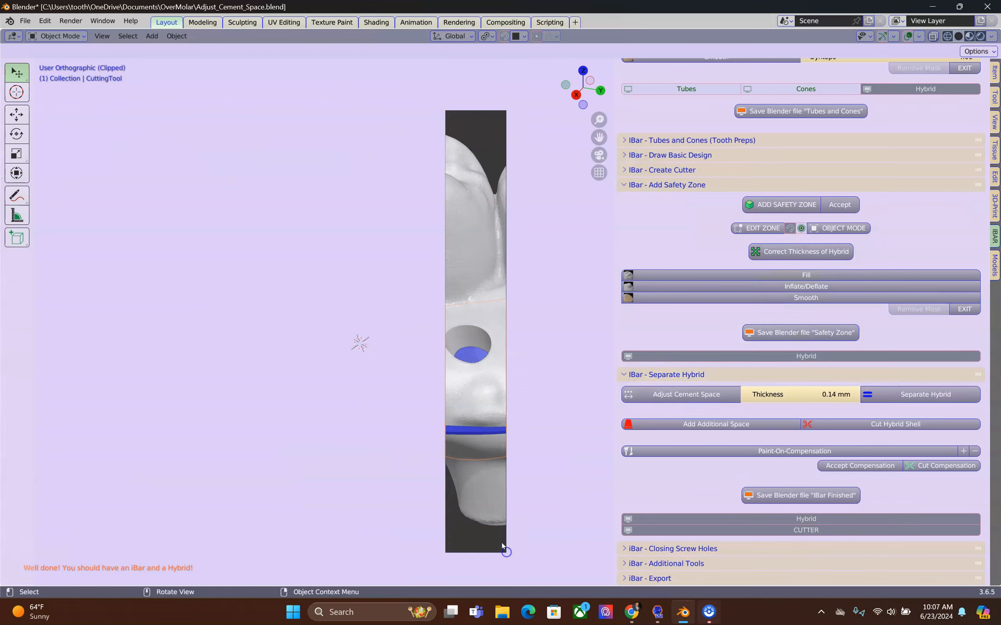
Orbit away from the cross-section to view the white Hybrid shell over the gold iBar from the front
{"action": "left_click_drag", "start_coordinate": [476, 333], "coordinate": [383, 412]}
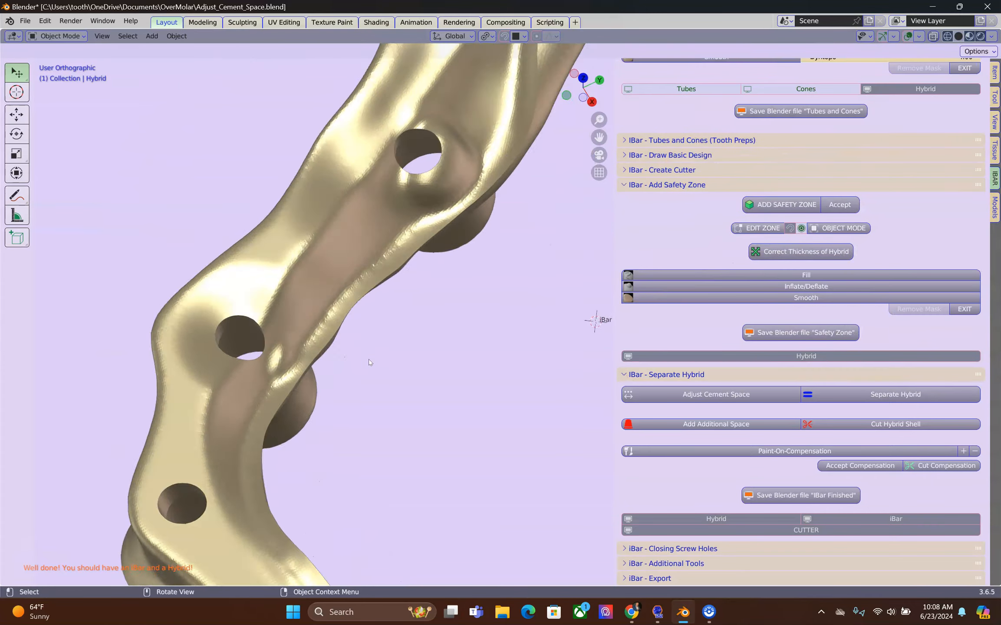
{"action": "left_click_drag", "start_coordinate": [370, 362], "coordinate": [394, 311]}
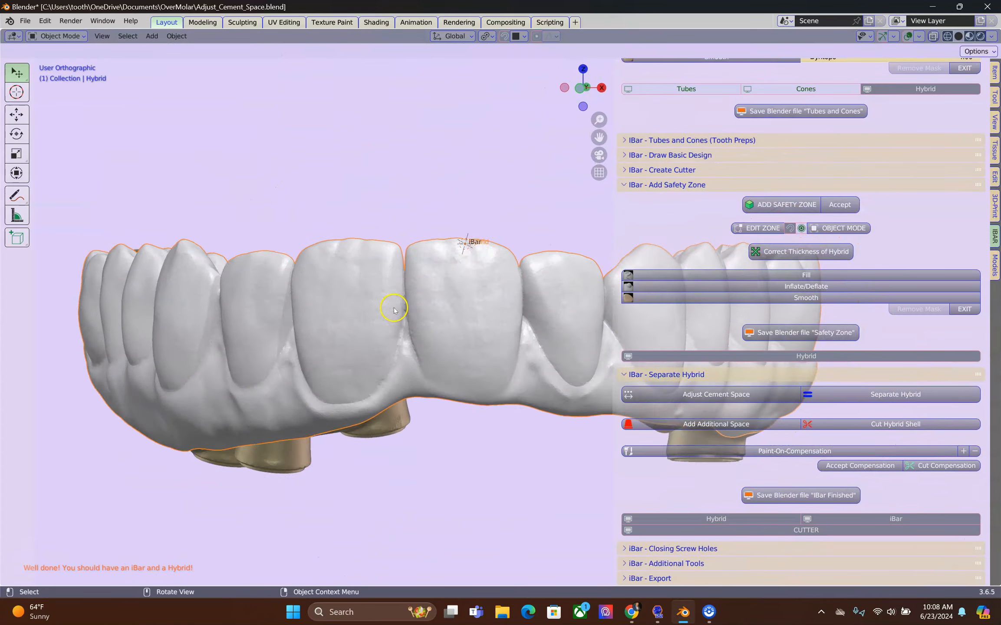